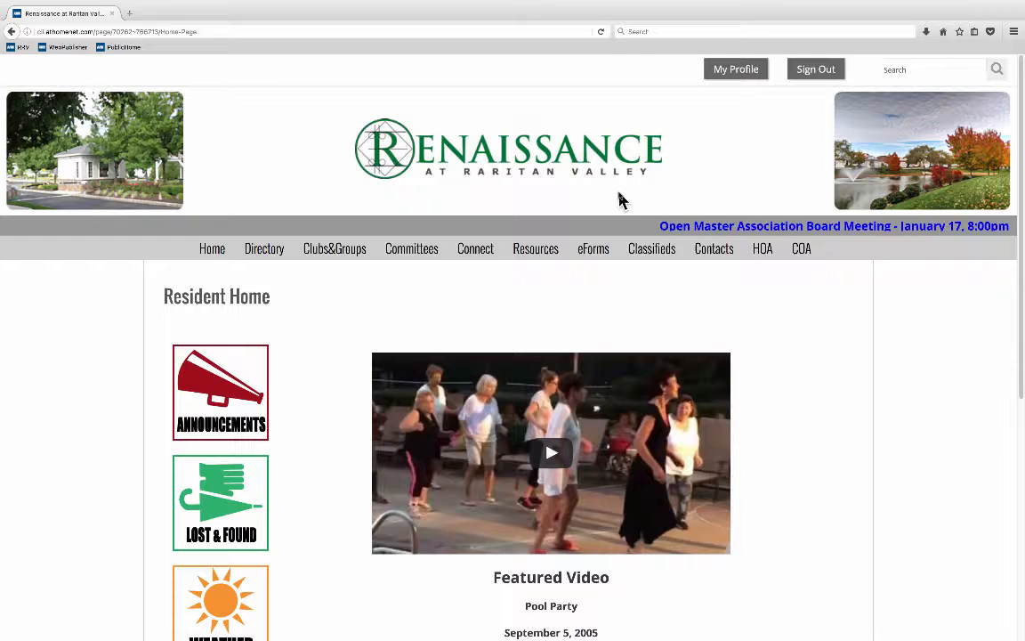
mouse_move(735, 69)
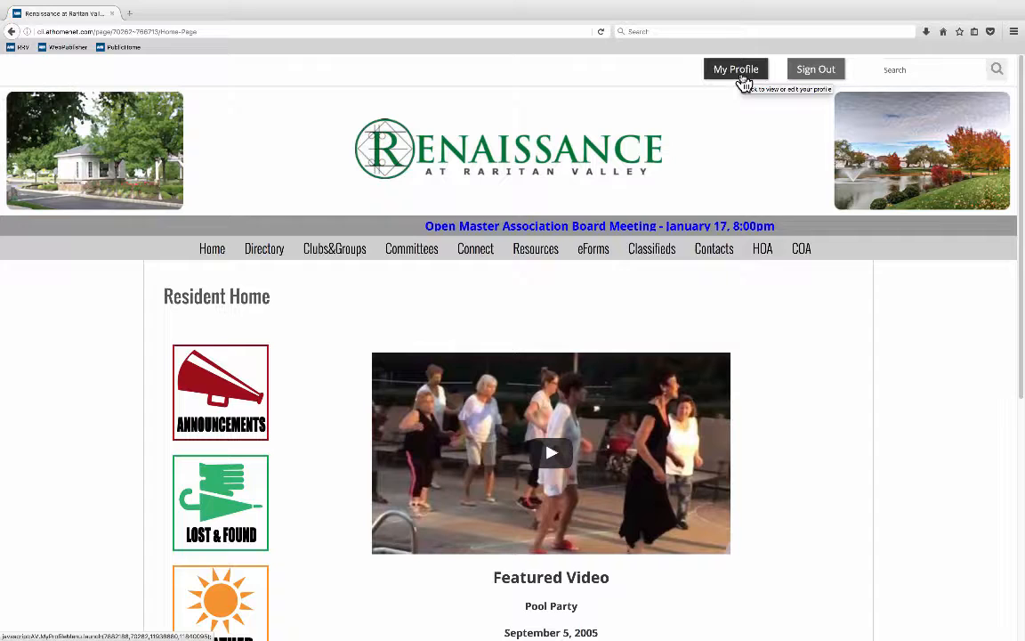
Step: Open My Profile from the Resident Home page
click(735, 69)
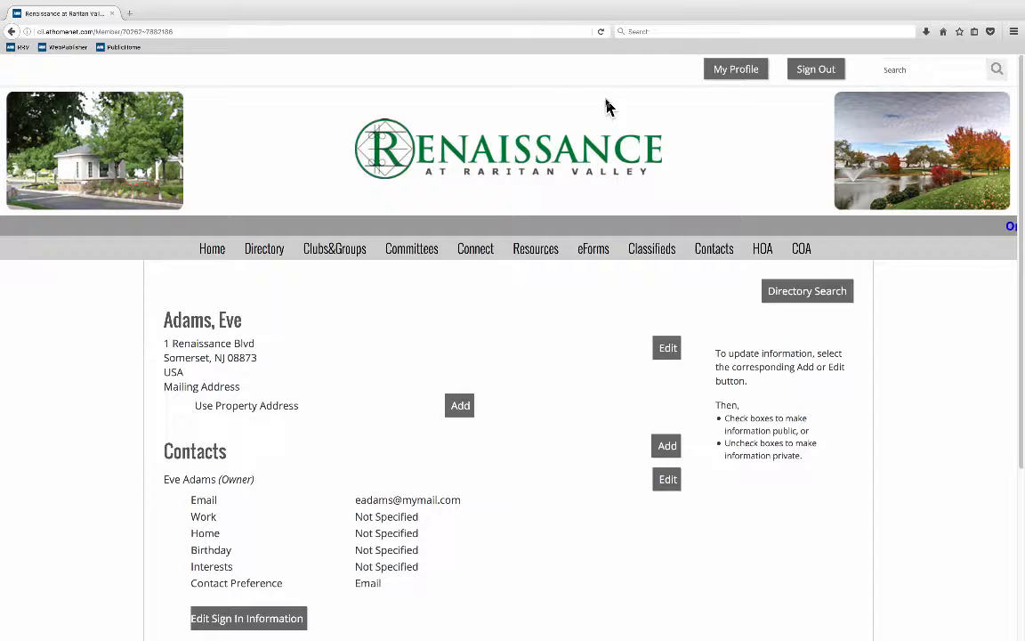
scroll(down, 3)
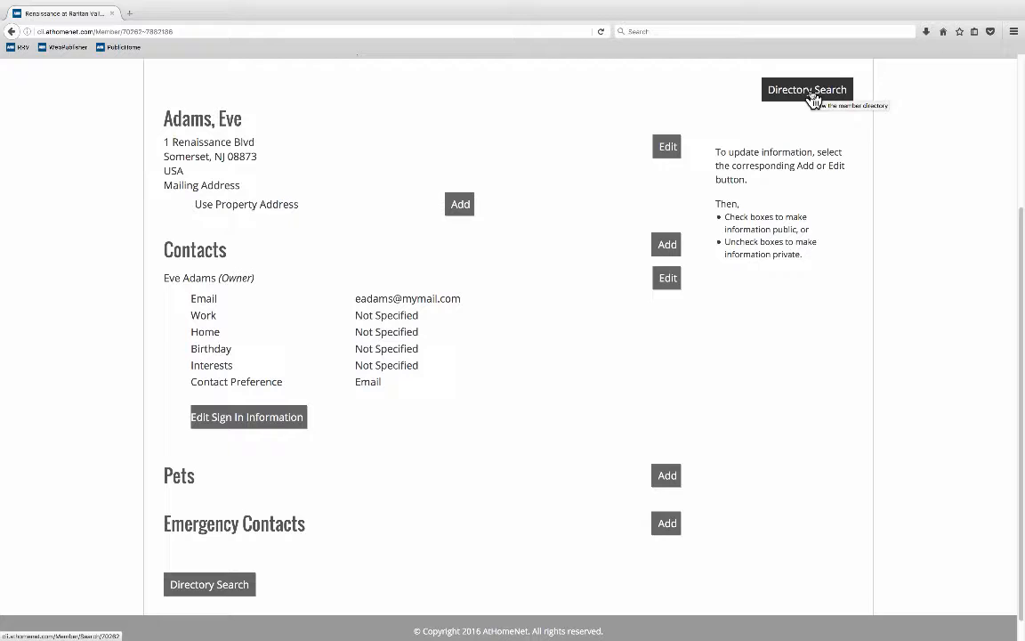
mouse_move(508, 370)
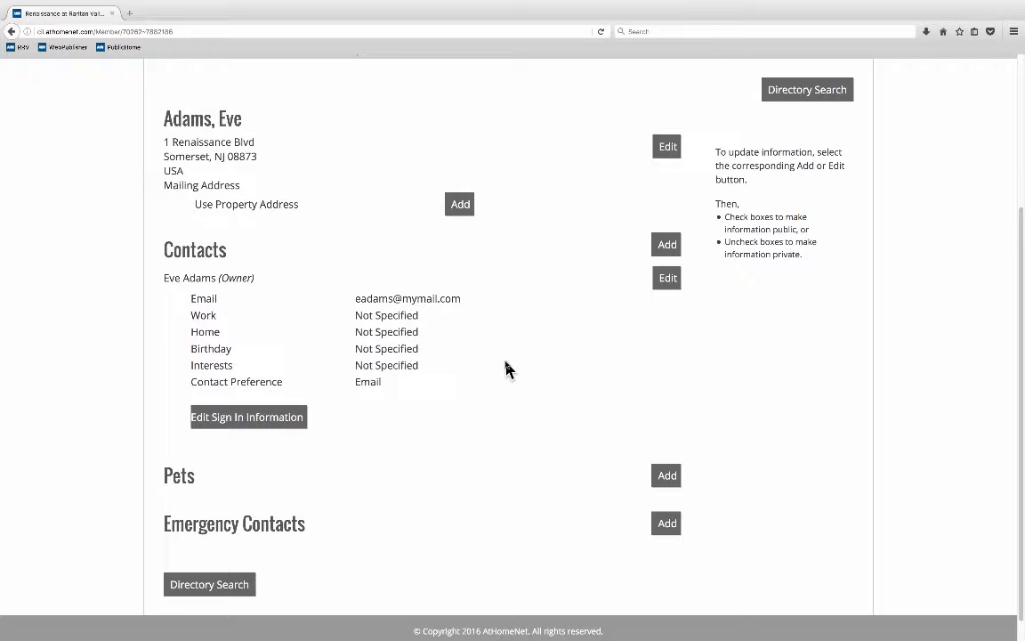
mouse_move(460, 203)
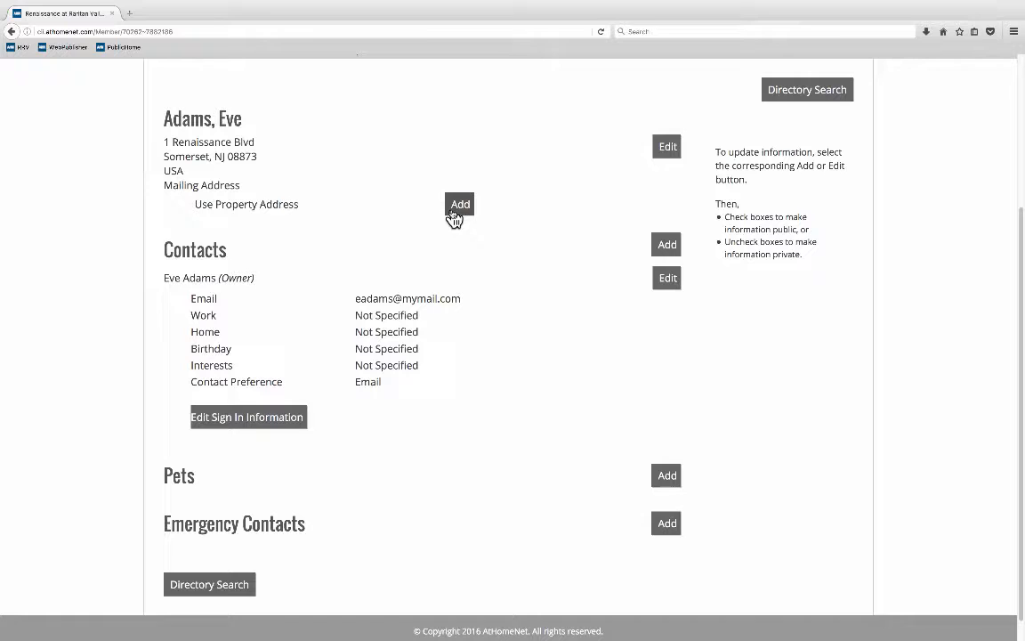
mouse_move(680, 188)
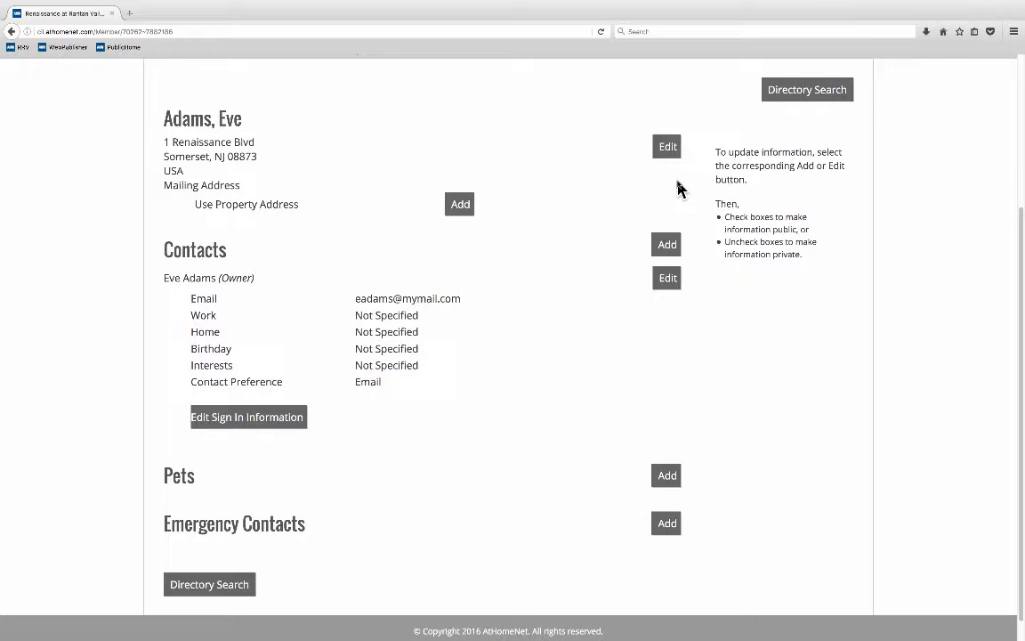
mouse_move(670, 169)
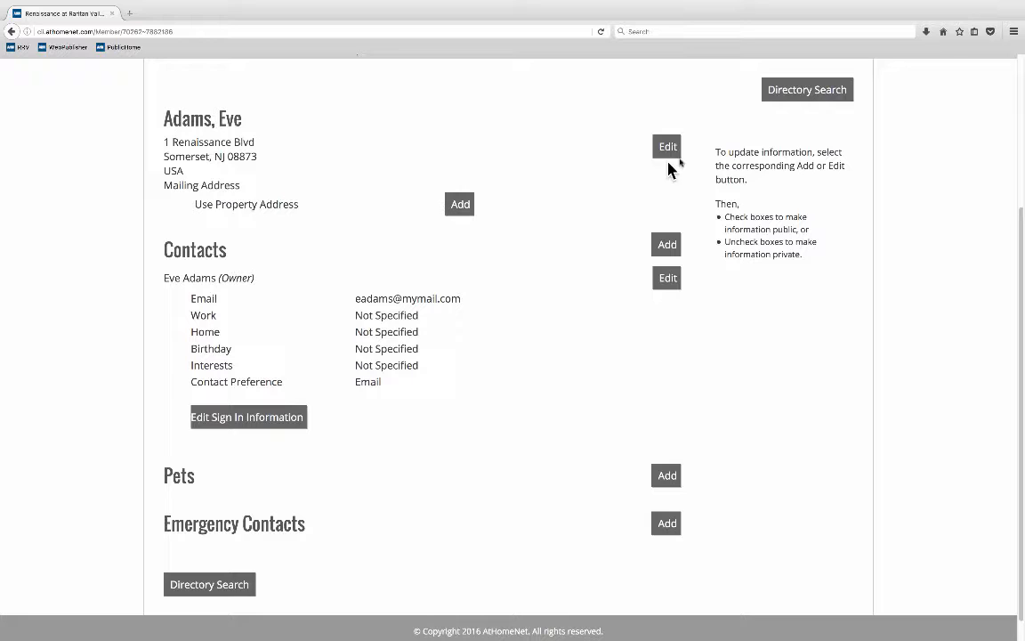
mouse_move(261, 156)
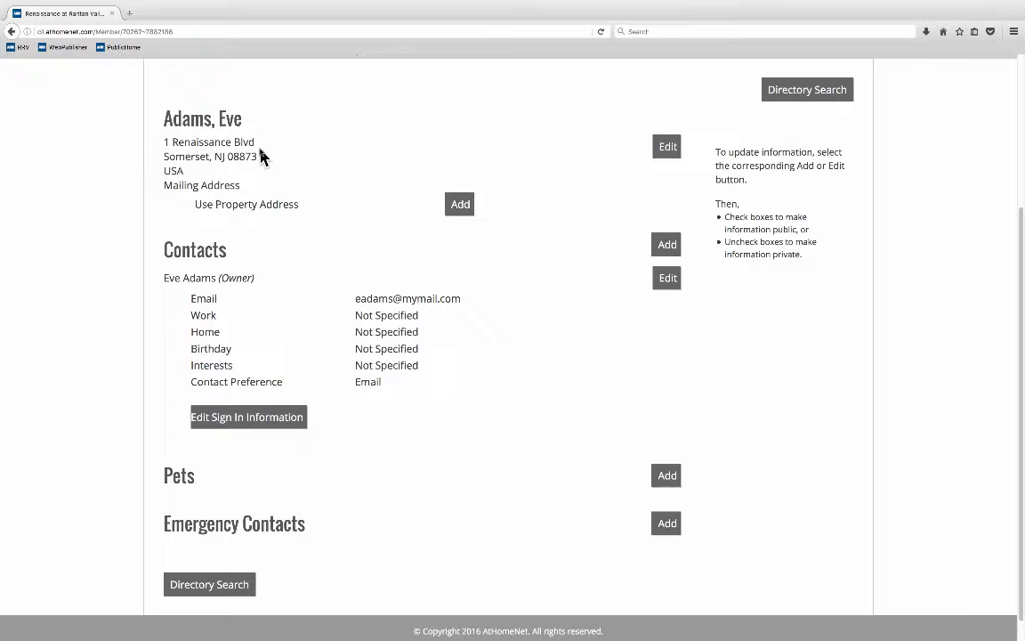
mouse_move(272, 205)
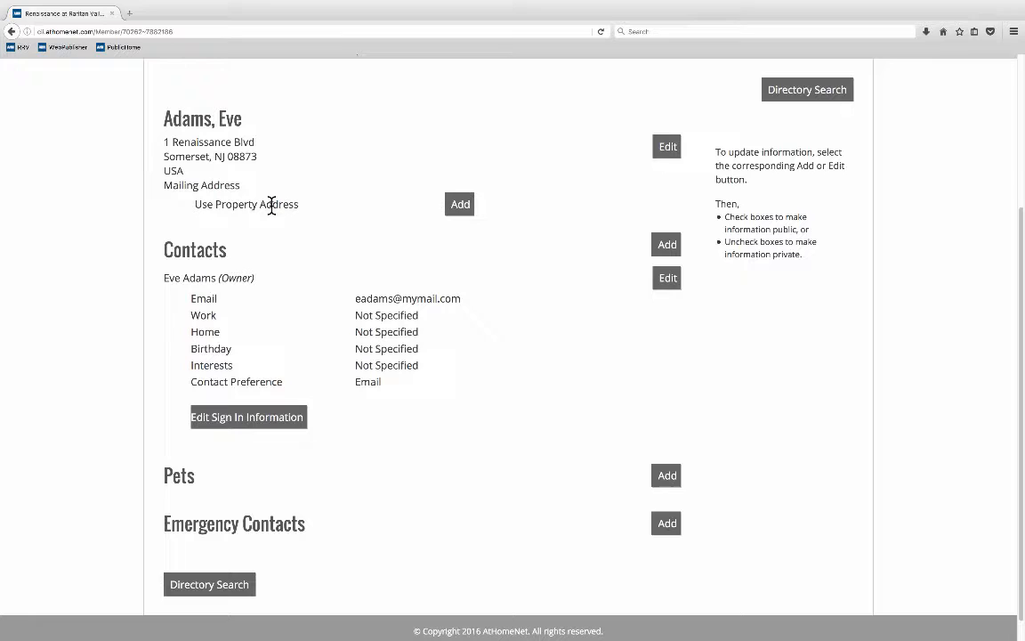
mouse_move(222, 169)
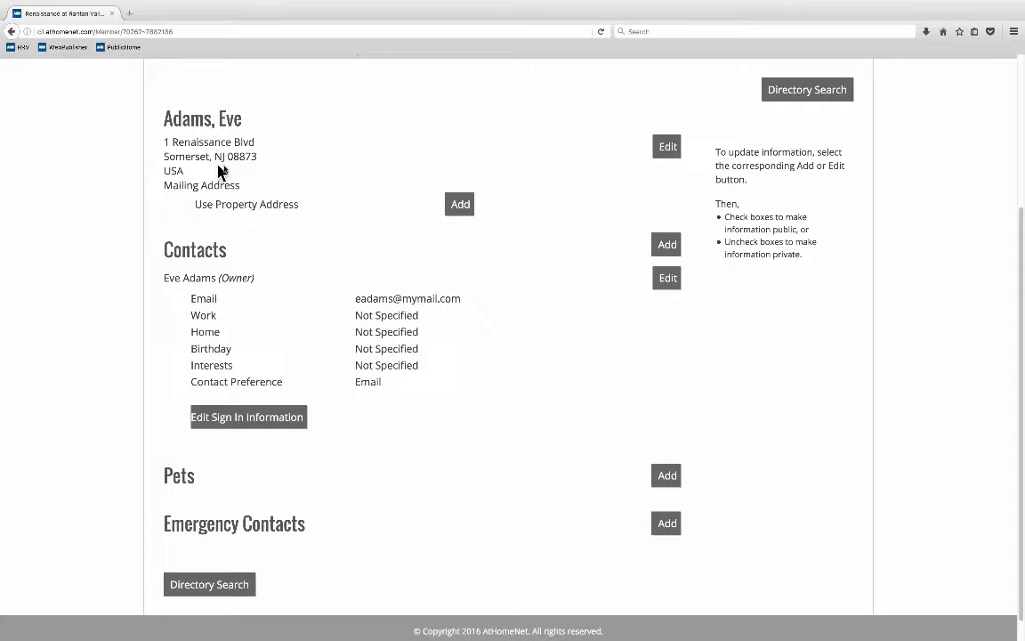
mouse_move(601, 276)
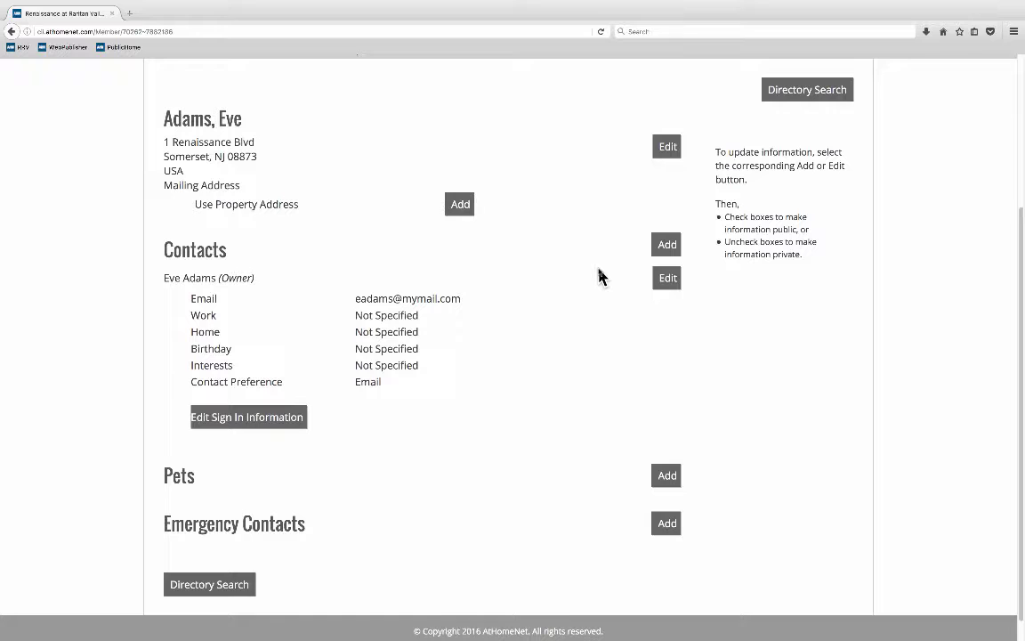
mouse_move(520, 302)
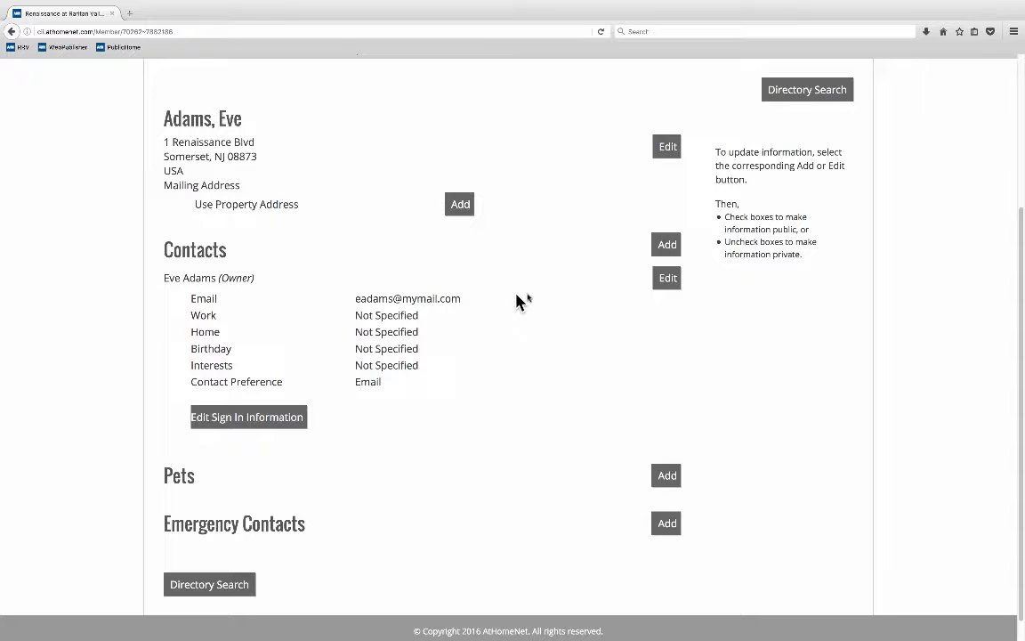
mouse_move(255, 328)
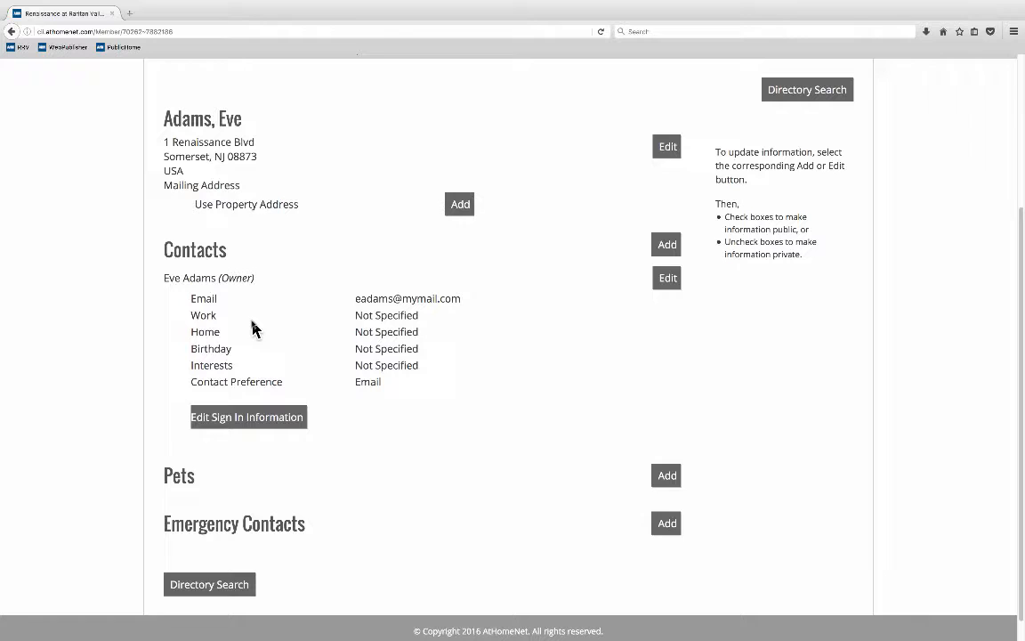
mouse_move(507, 532)
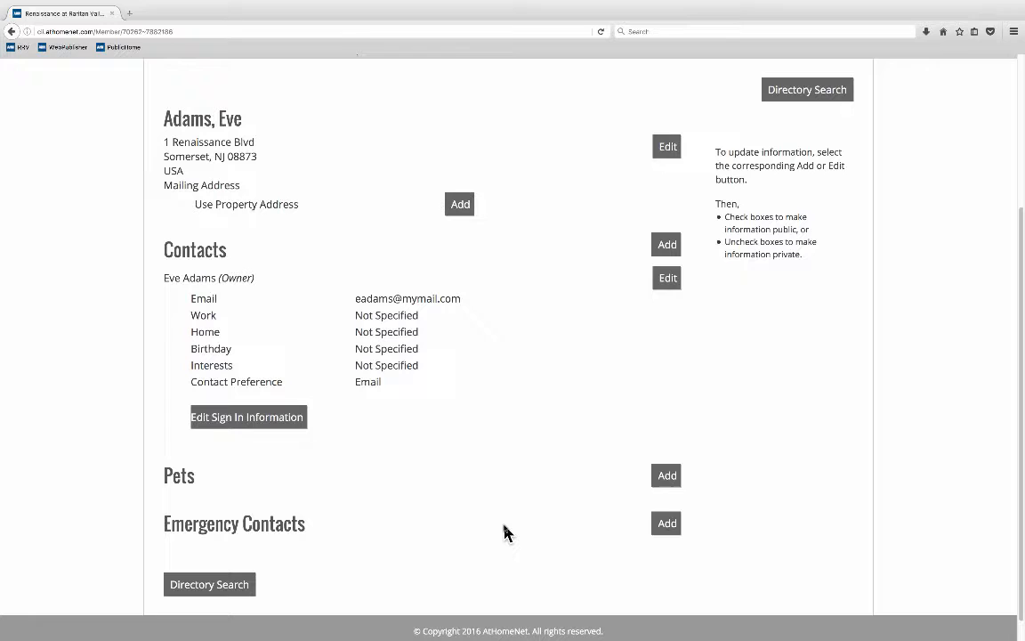
mouse_move(667, 146)
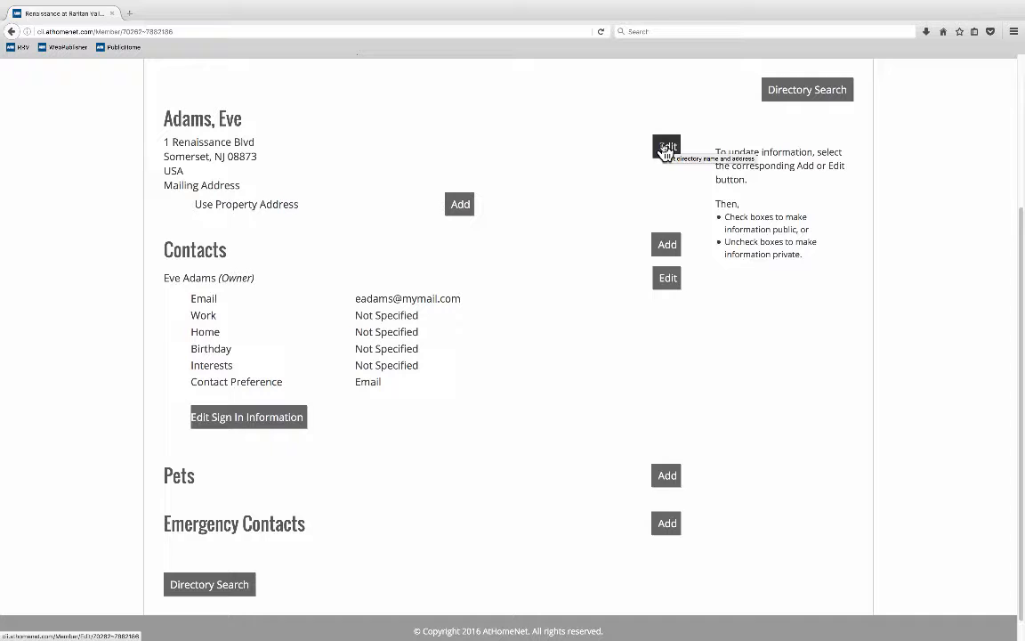
Step: Open the Directory Listing edit form via Edit beside the name and address
click(666, 147)
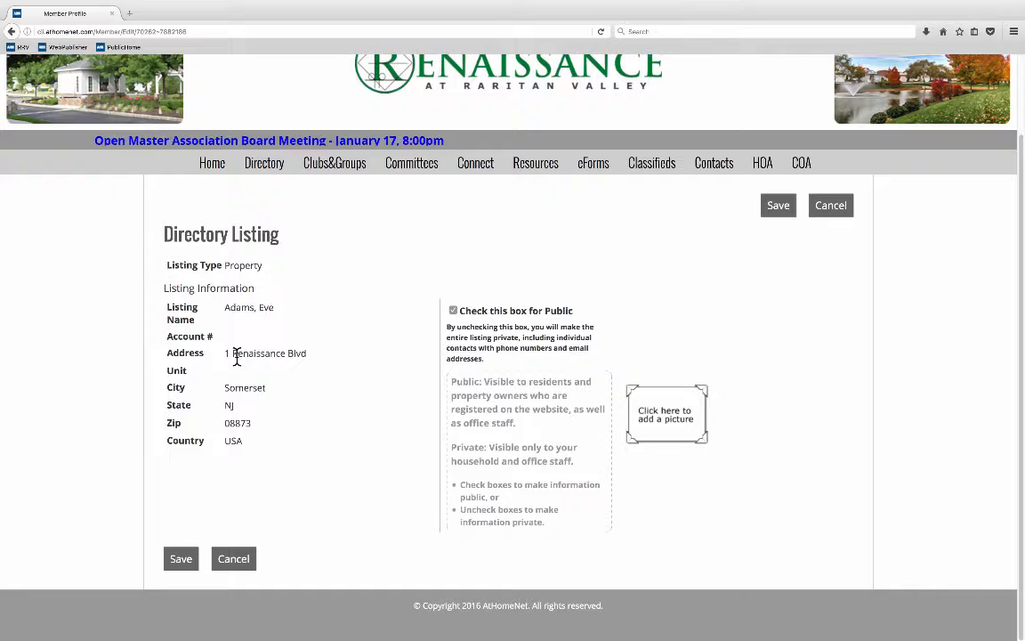
click(453, 310)
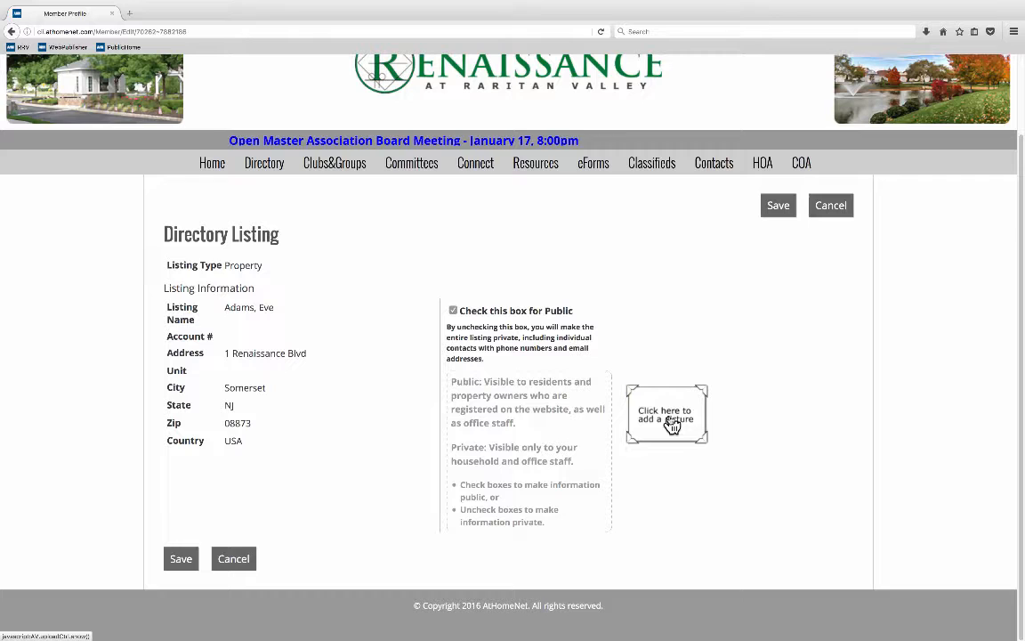
Step: Upload Edie.jpg from the desktop as the directory listing picture
click(667, 414)
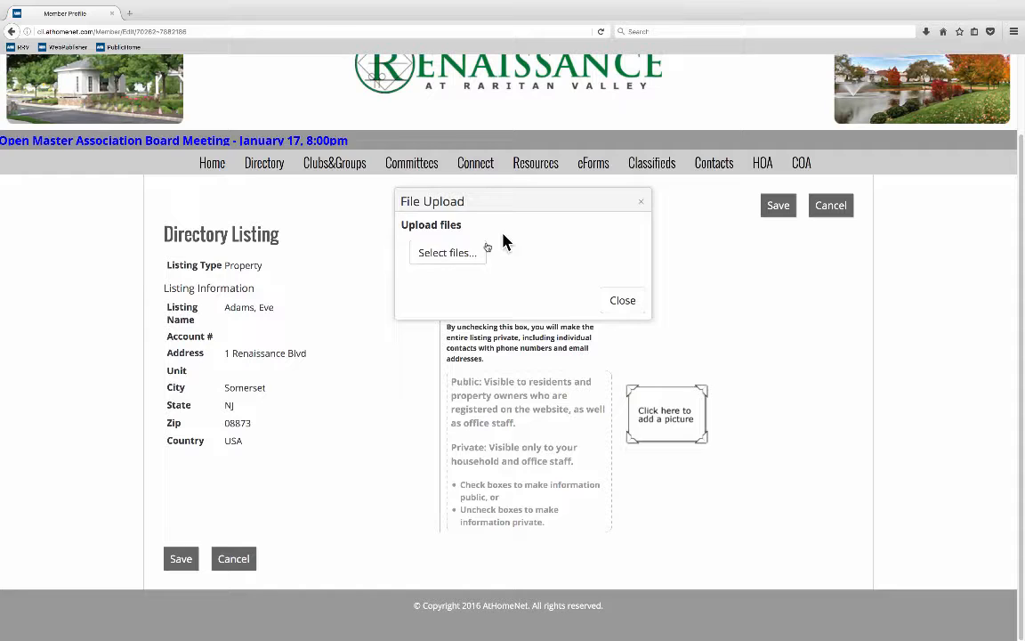
click(447, 251)
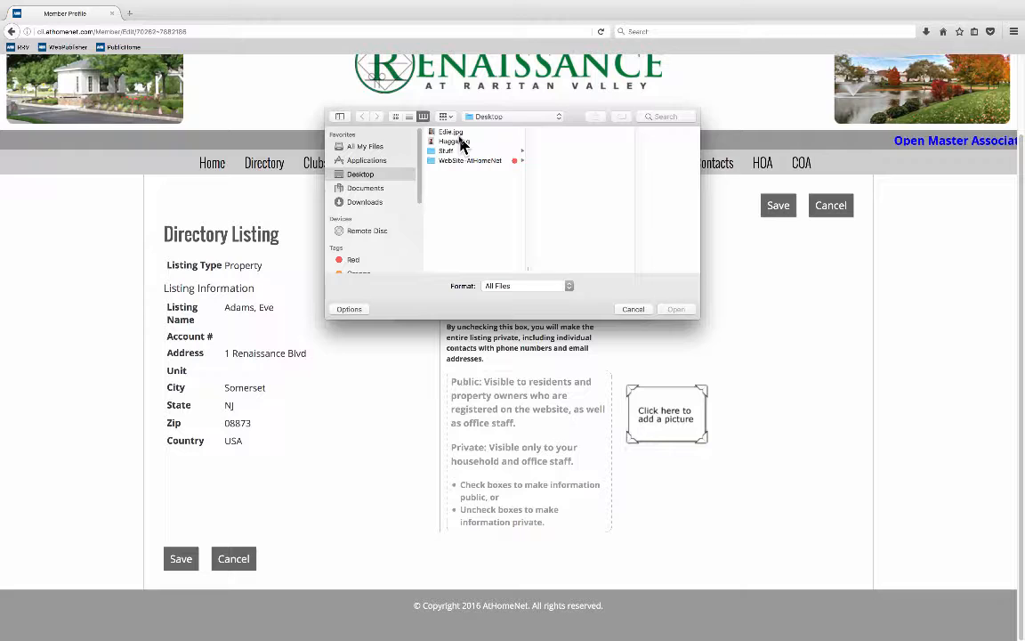
click(451, 131)
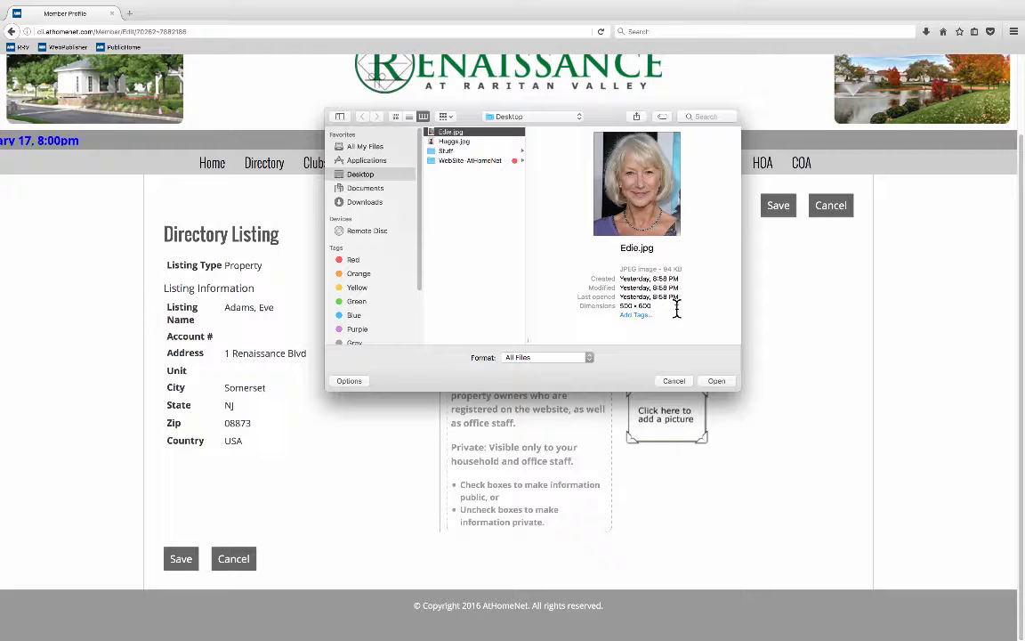
click(716, 380)
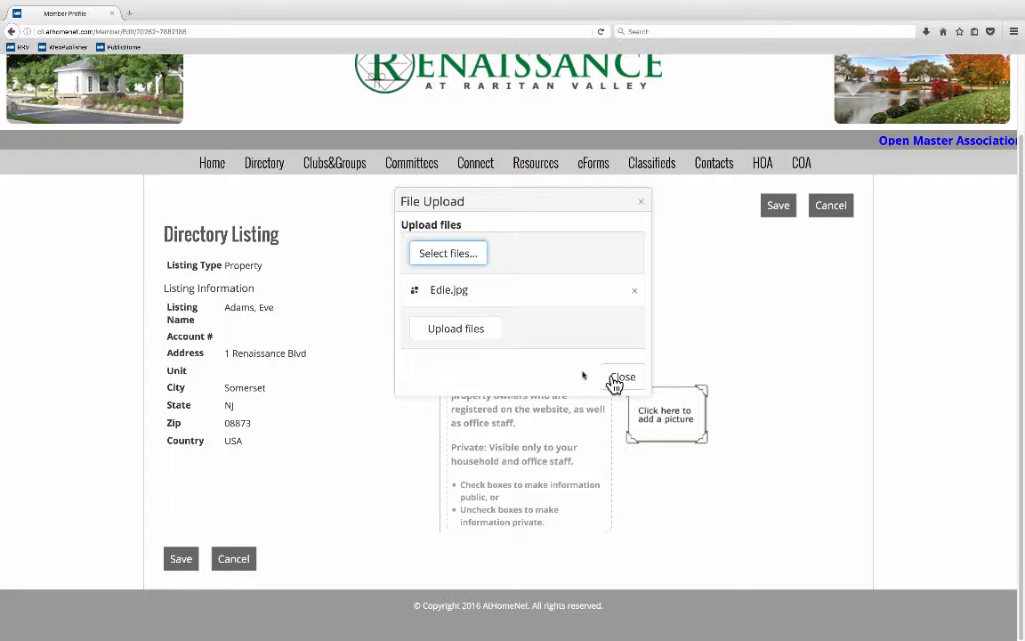
mouse_move(456, 328)
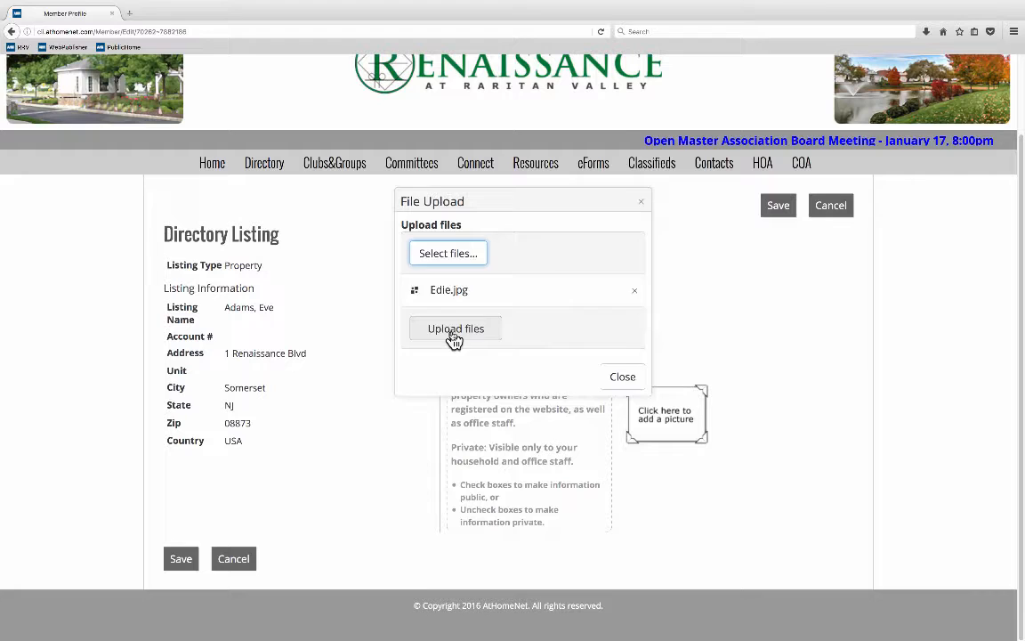
click(455, 328)
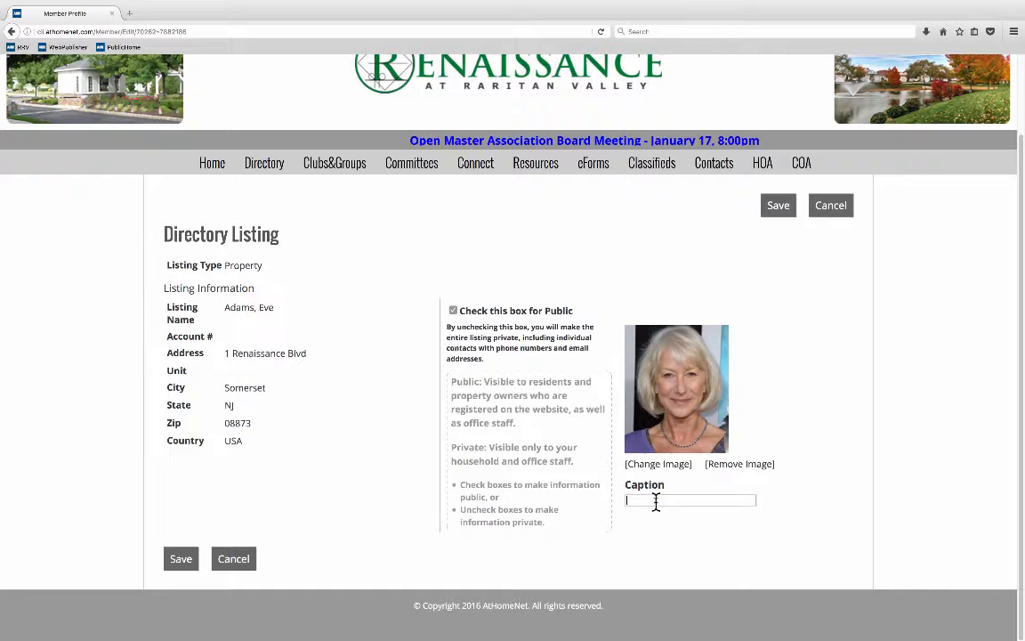
Step: Caption the portrait 'Edie' and save the directory listing
click(778, 205)
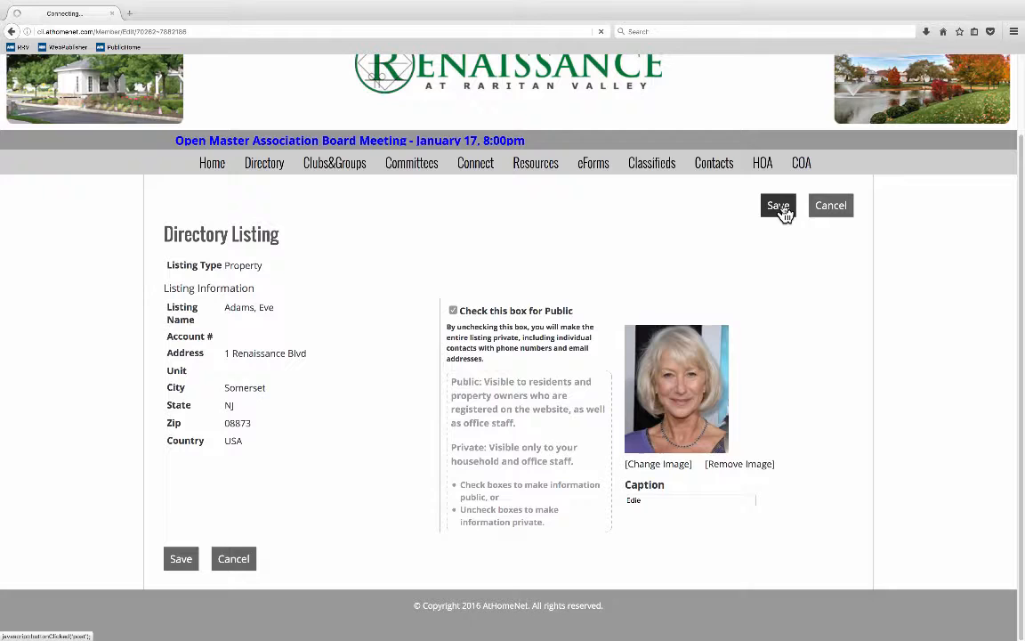
click(778, 204)
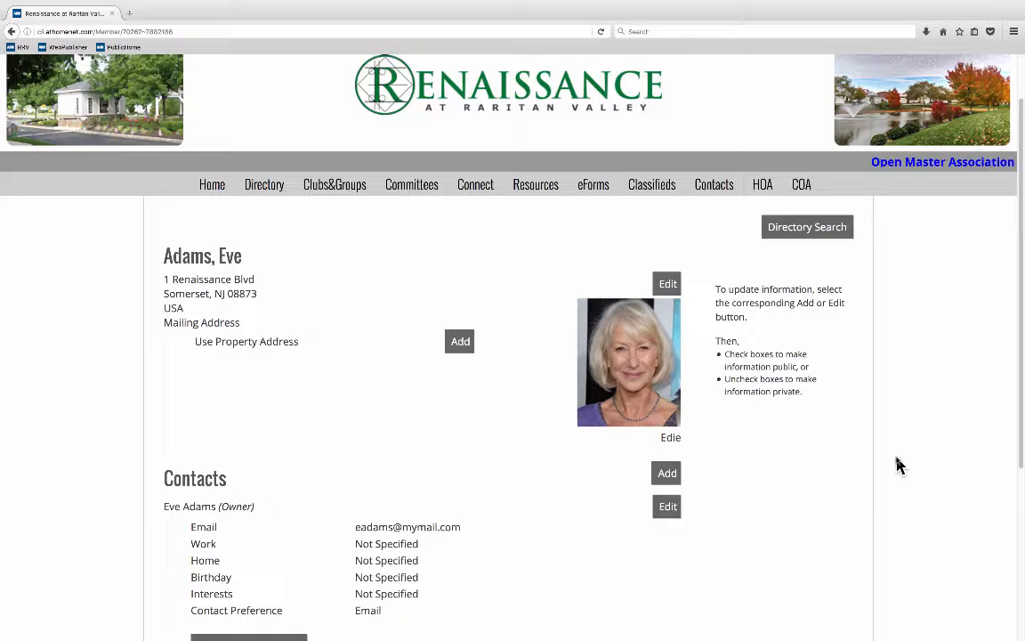
scroll(down, 3)
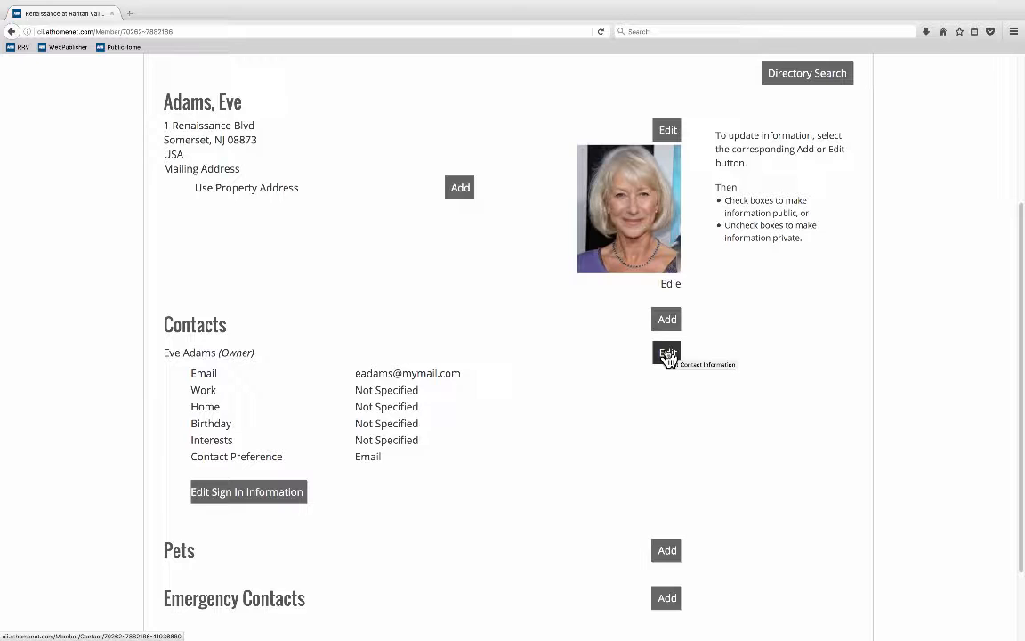
click(667, 353)
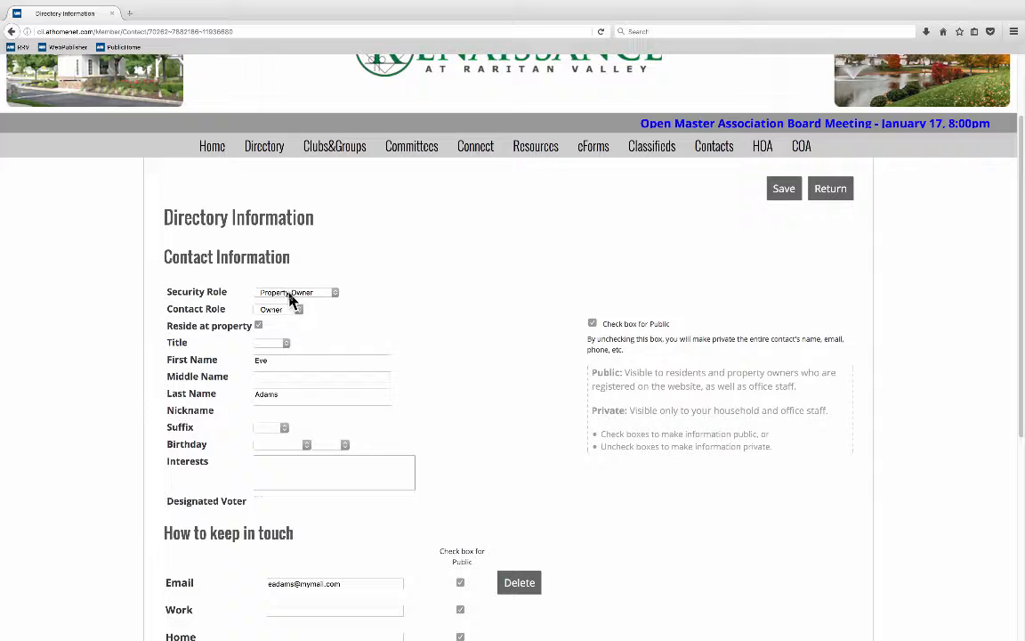
scroll(down, 3)
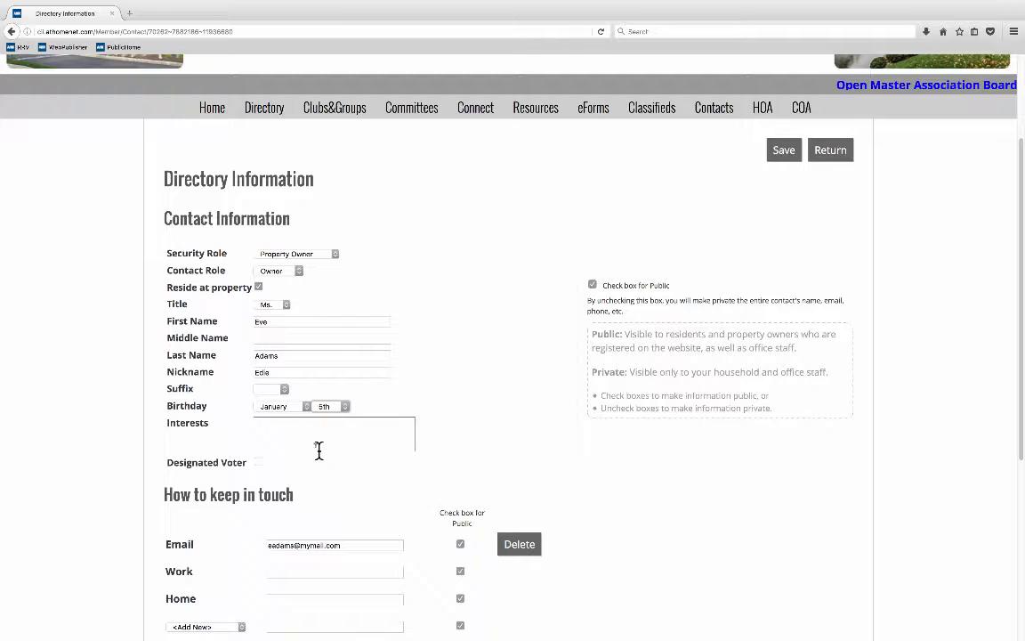
text(Reading,)
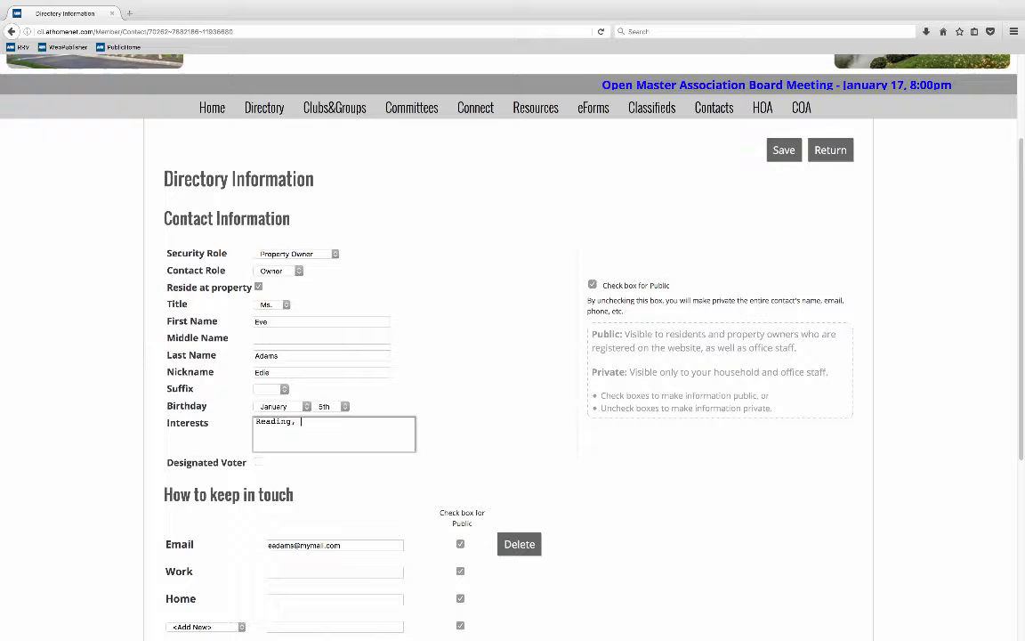
text(Gardening)
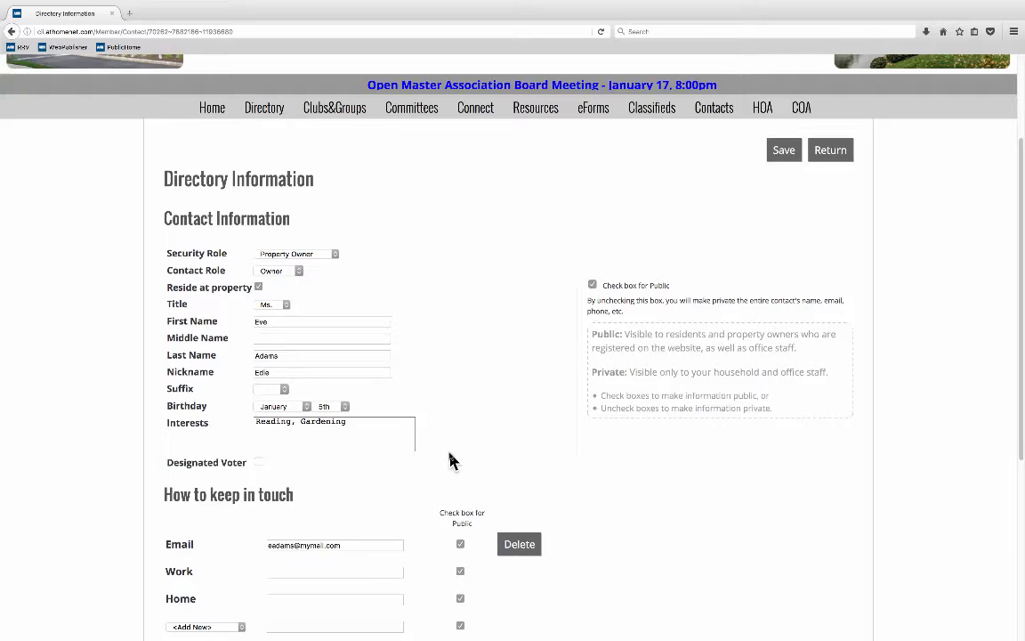
scroll(down, 3)
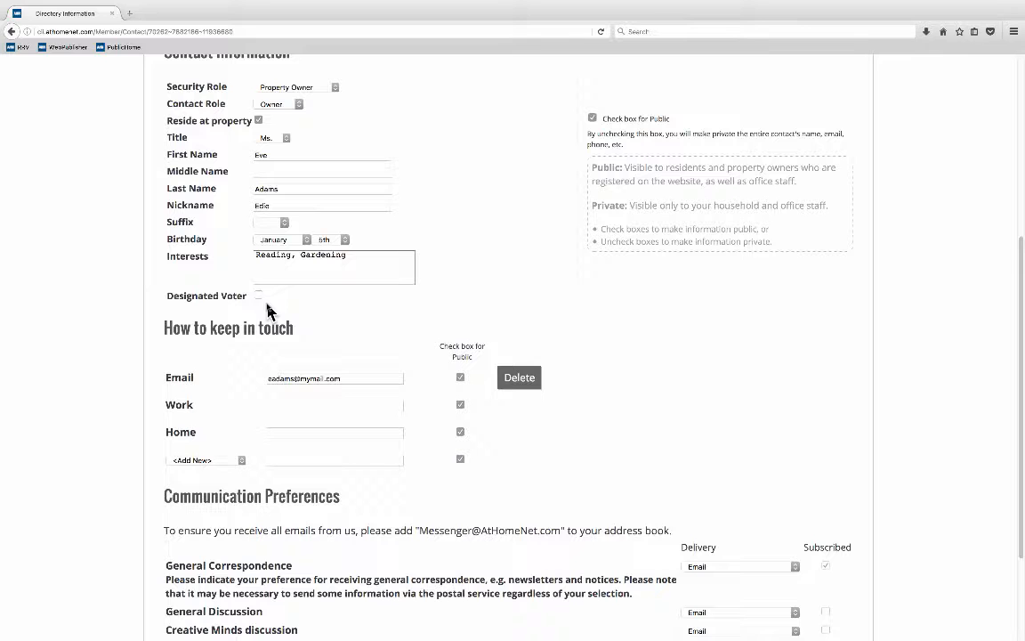
scroll(down, 3)
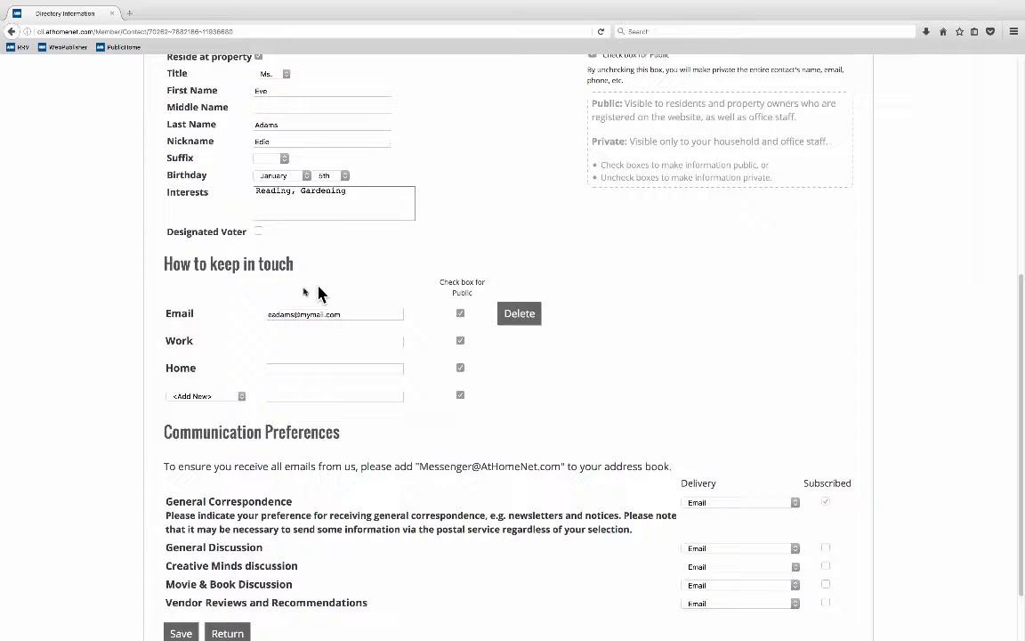
mouse_move(249, 349)
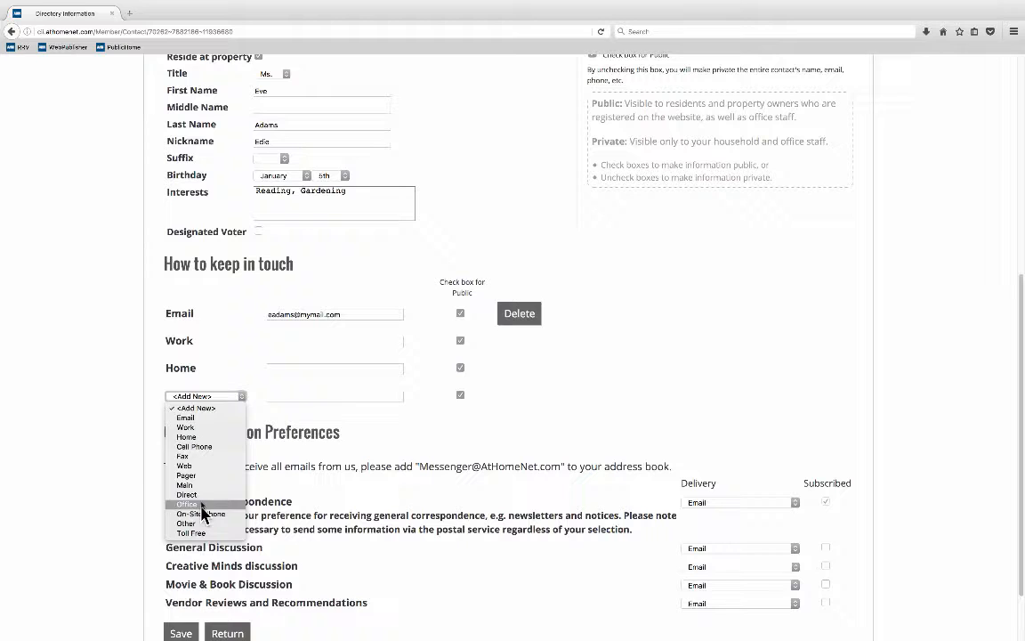
click(194, 446)
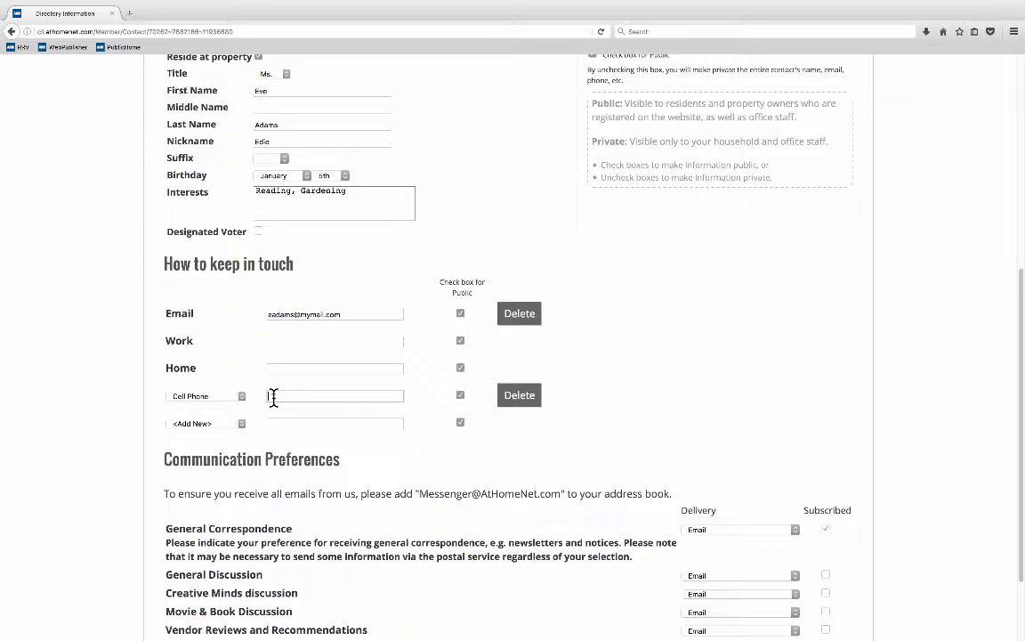
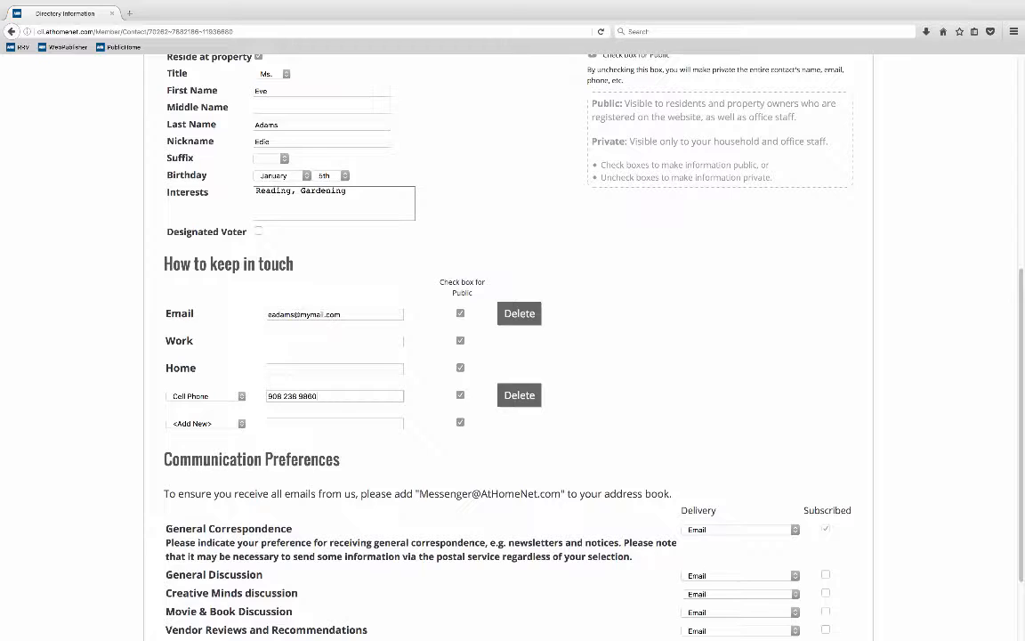
scroll(down, 3)
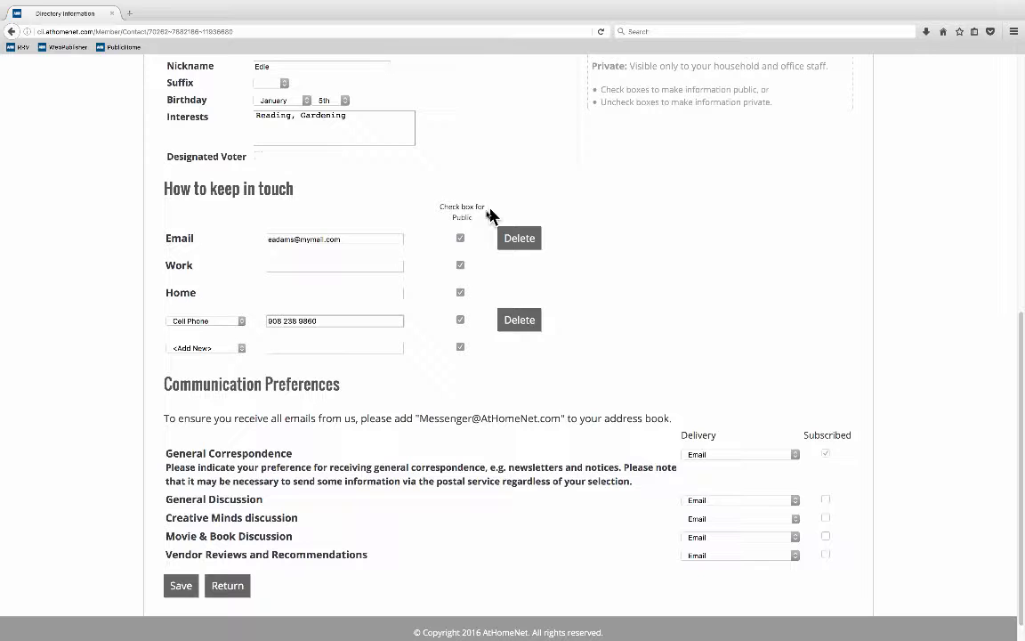
scroll(down, 3)
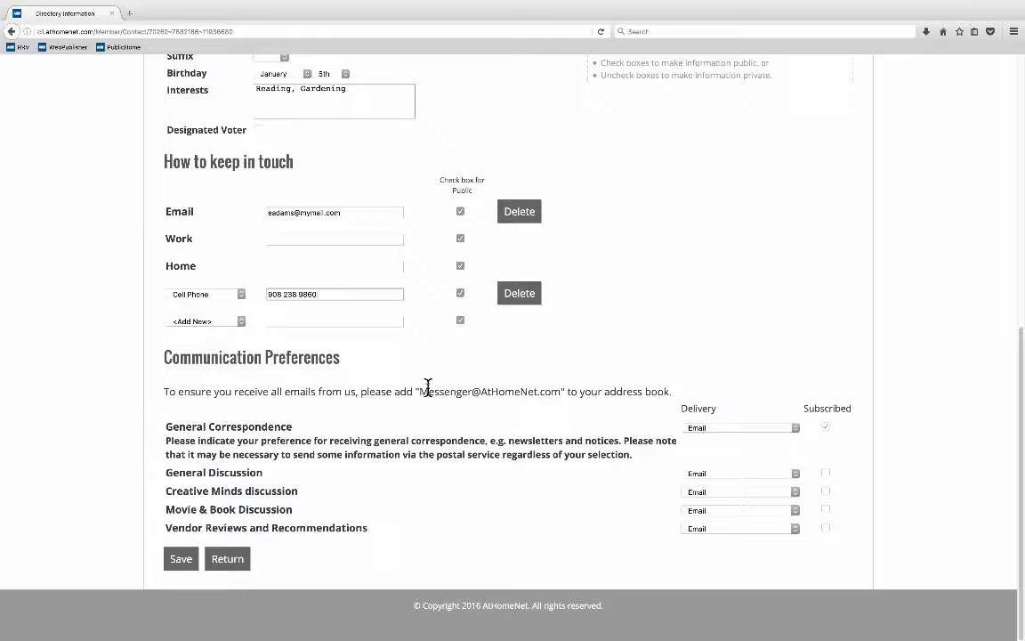
scroll(up, 3)
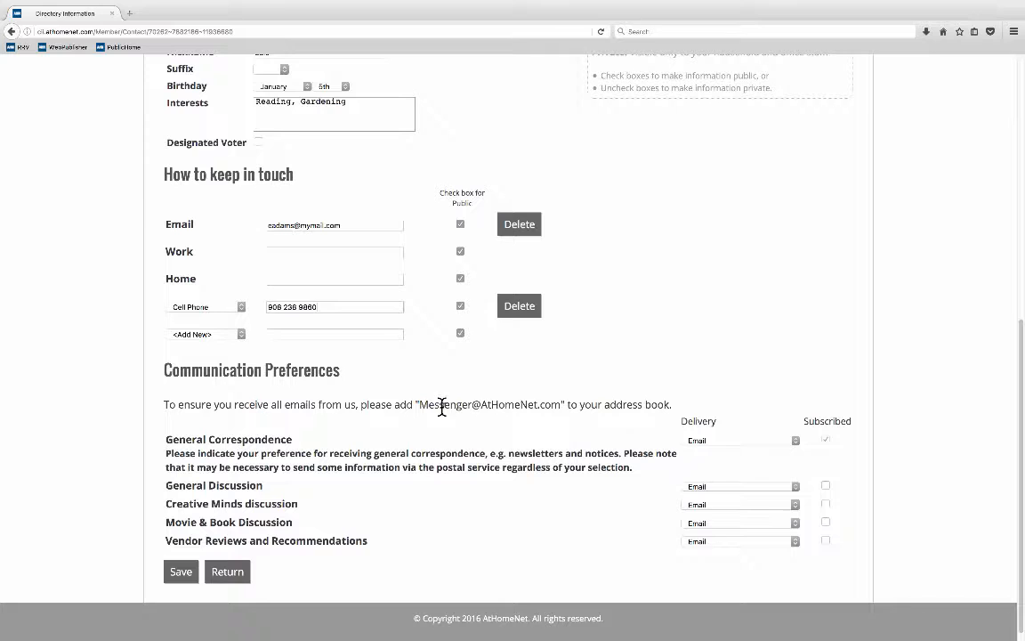
mouse_move(288, 399)
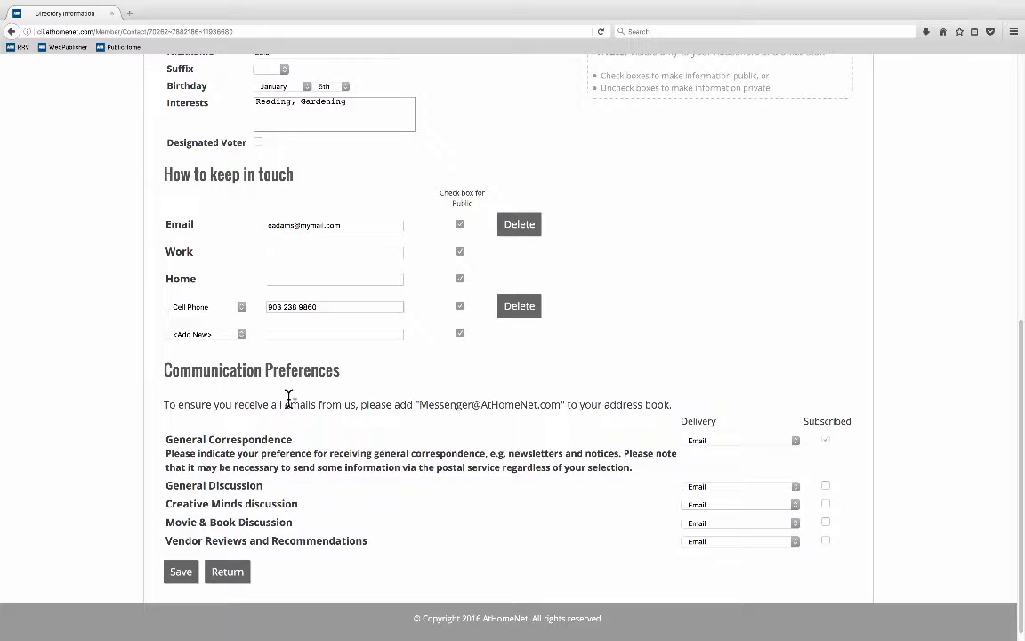
mouse_move(437, 430)
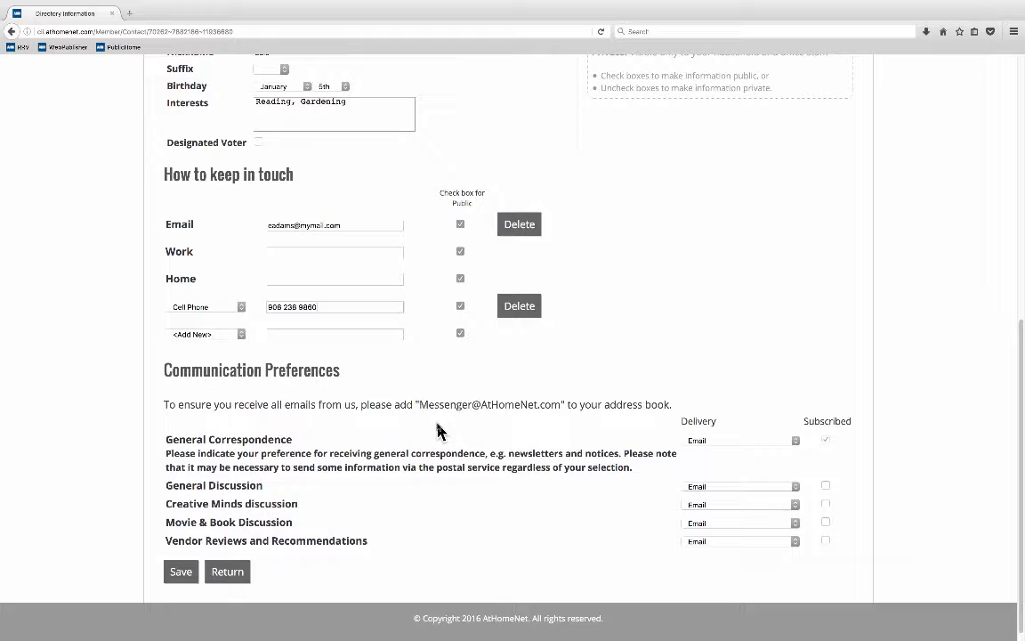
mouse_move(512, 421)
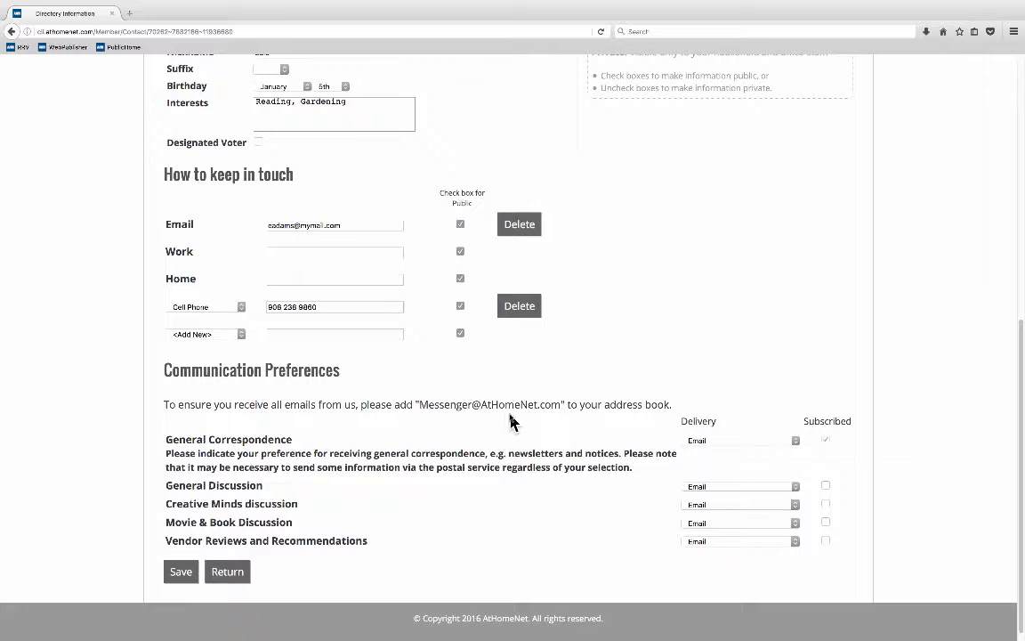
mouse_move(151, 485)
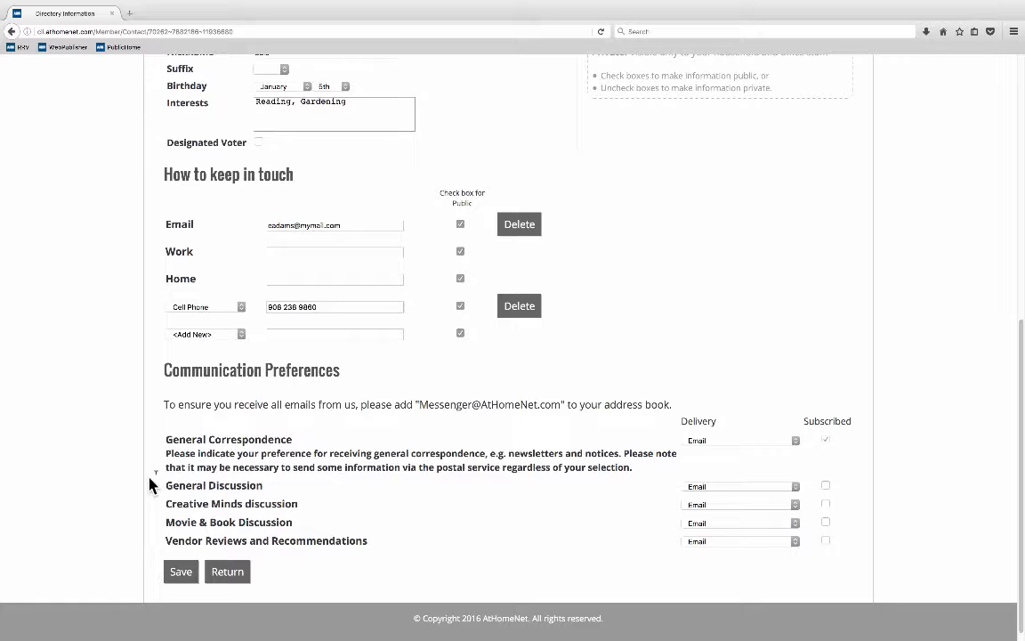
click(795, 440)
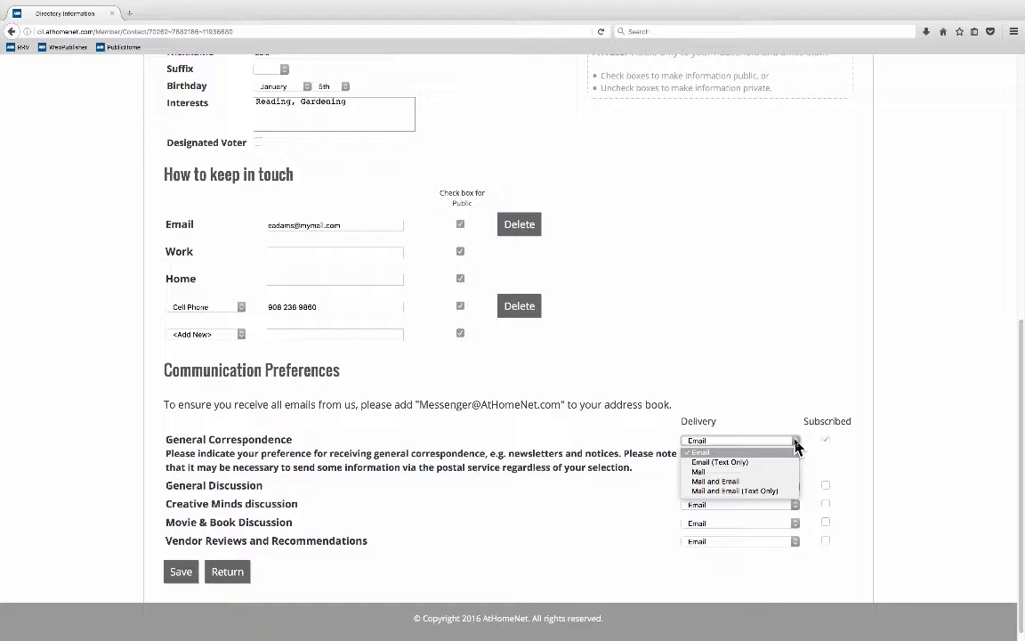
click(719, 461)
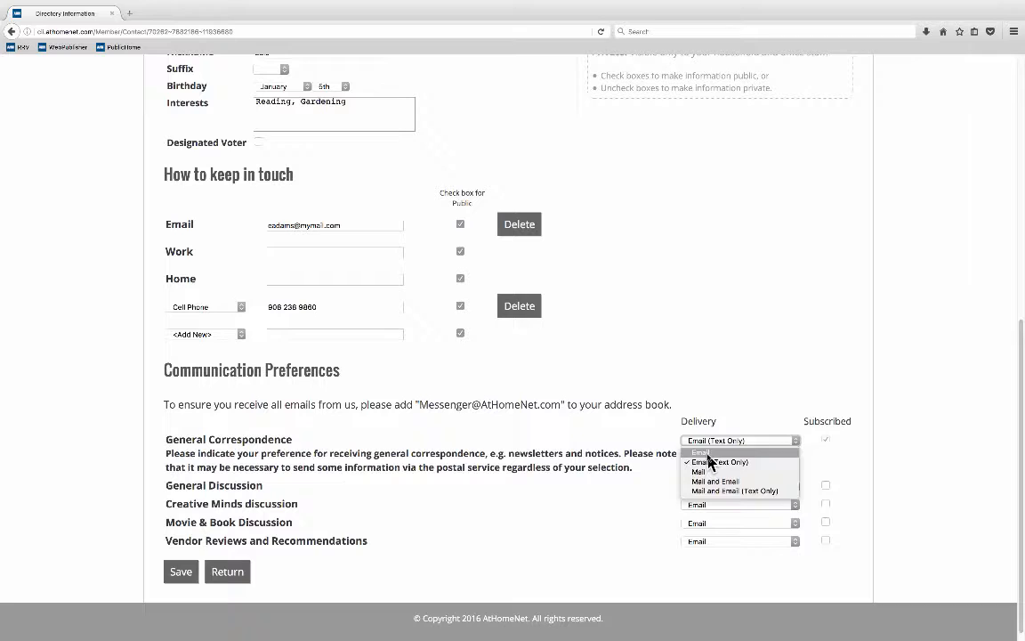
click(700, 452)
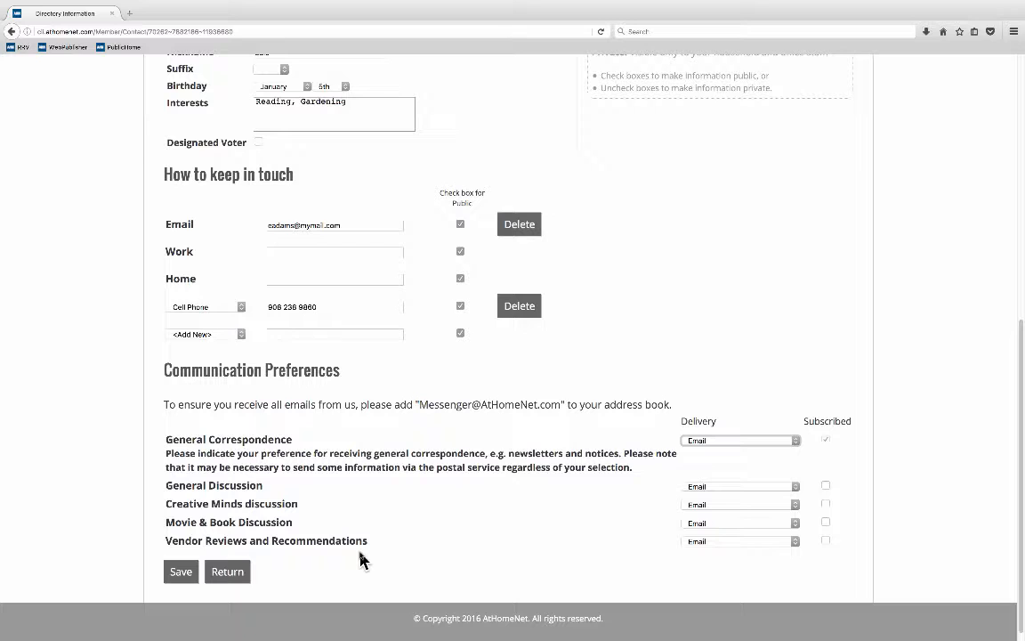
mouse_move(274, 494)
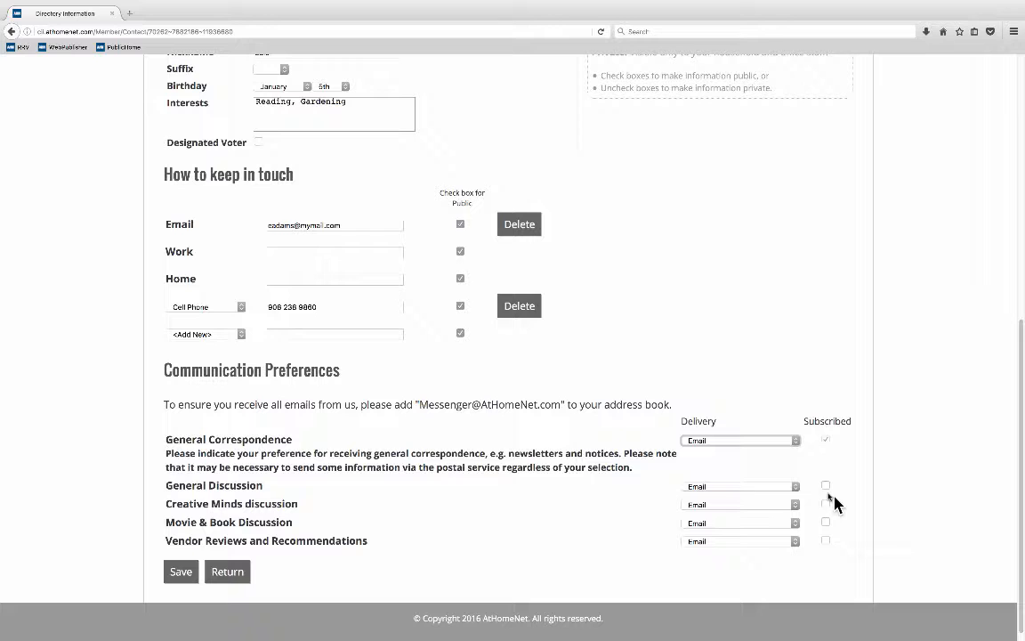
Step: Tick Subscribed for General Discussion and Movie & Book Discussion
click(825, 485)
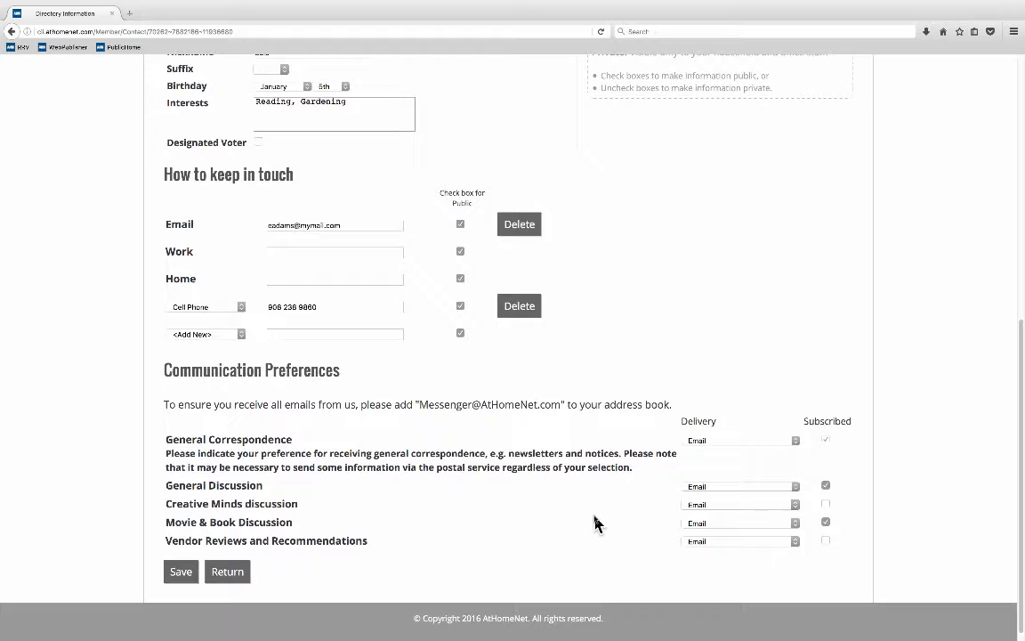
click(180, 571)
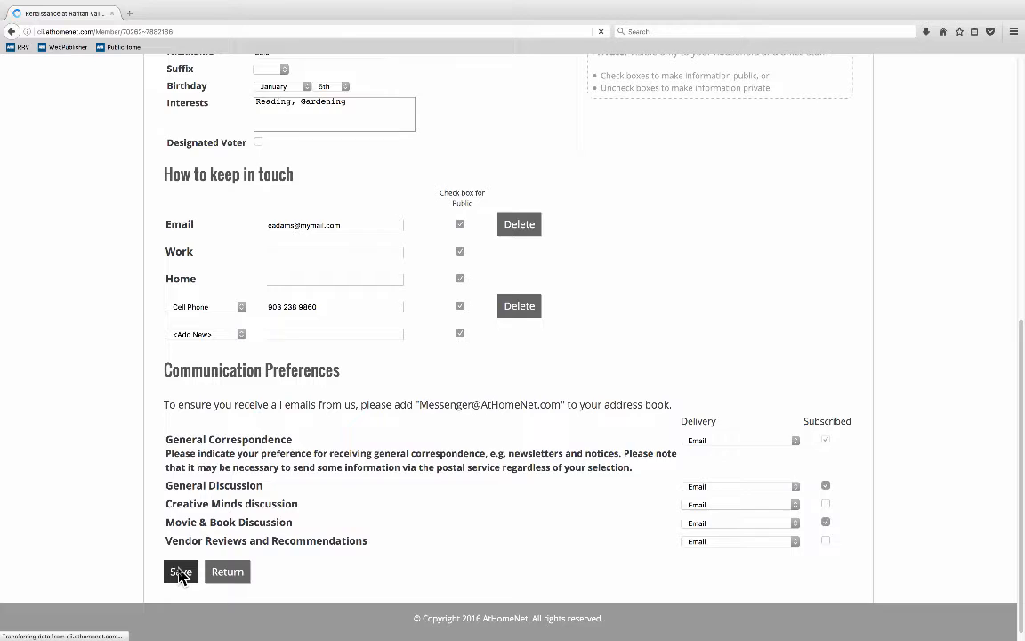
Step: Add a pet named Huggs, birthdate October, 2016, and start adding its picture
click(180, 572)
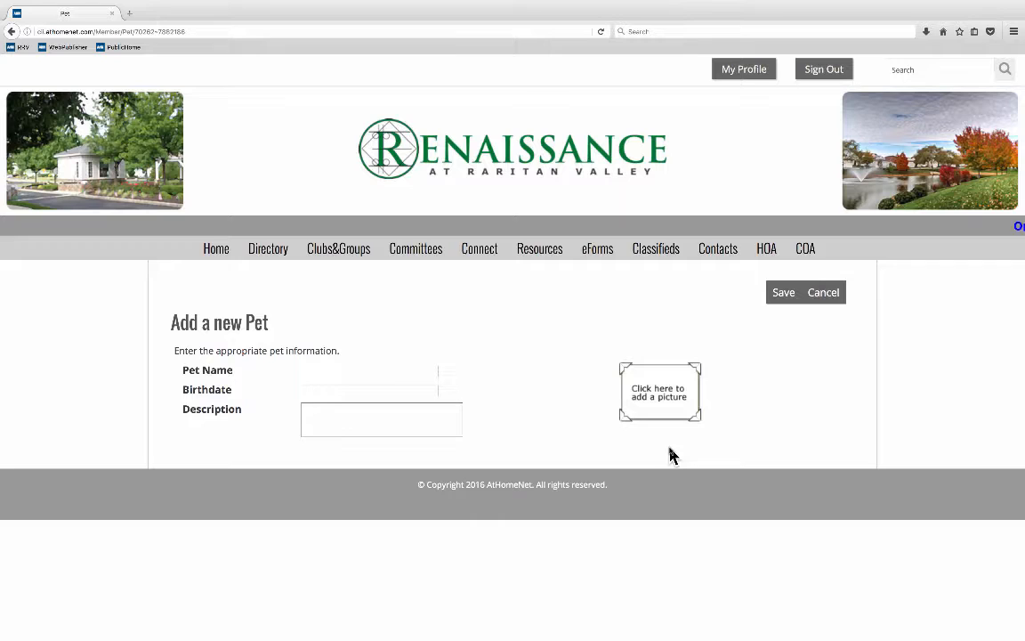
text(Huggs)
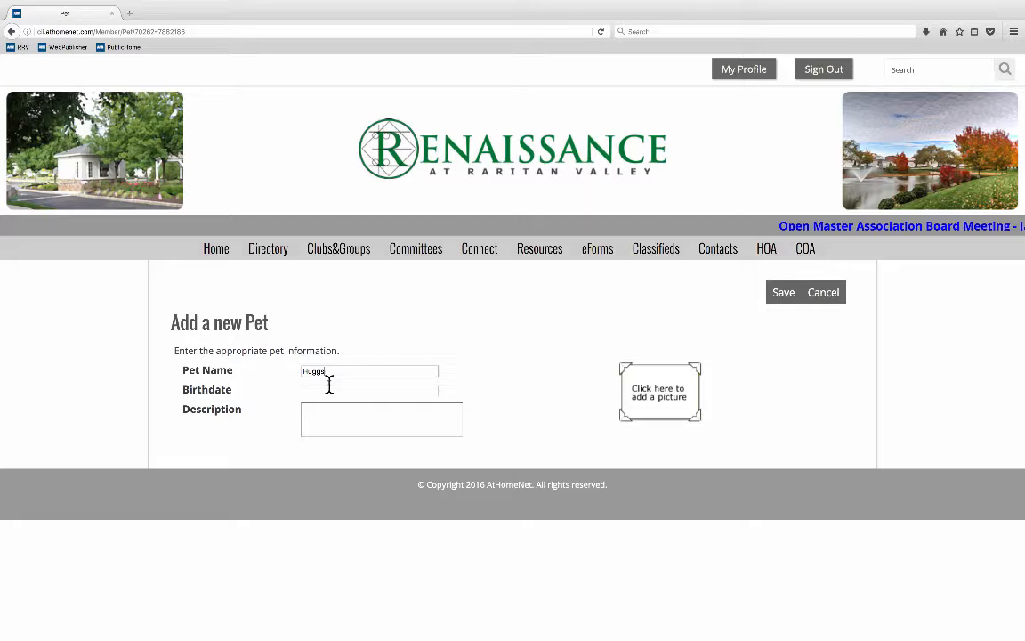
text(Octo)
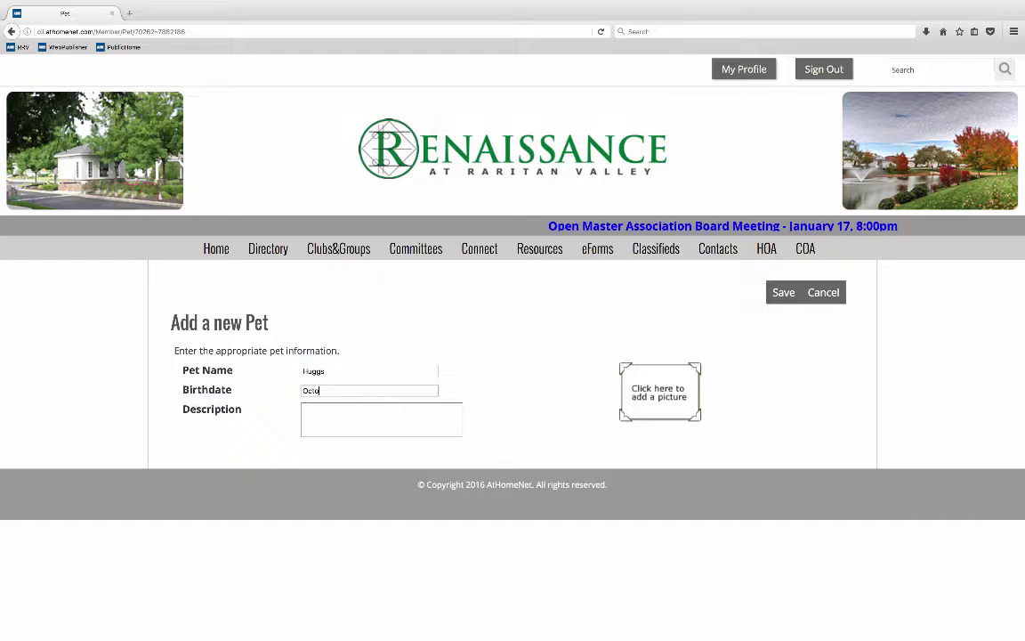
text(ber, 20)
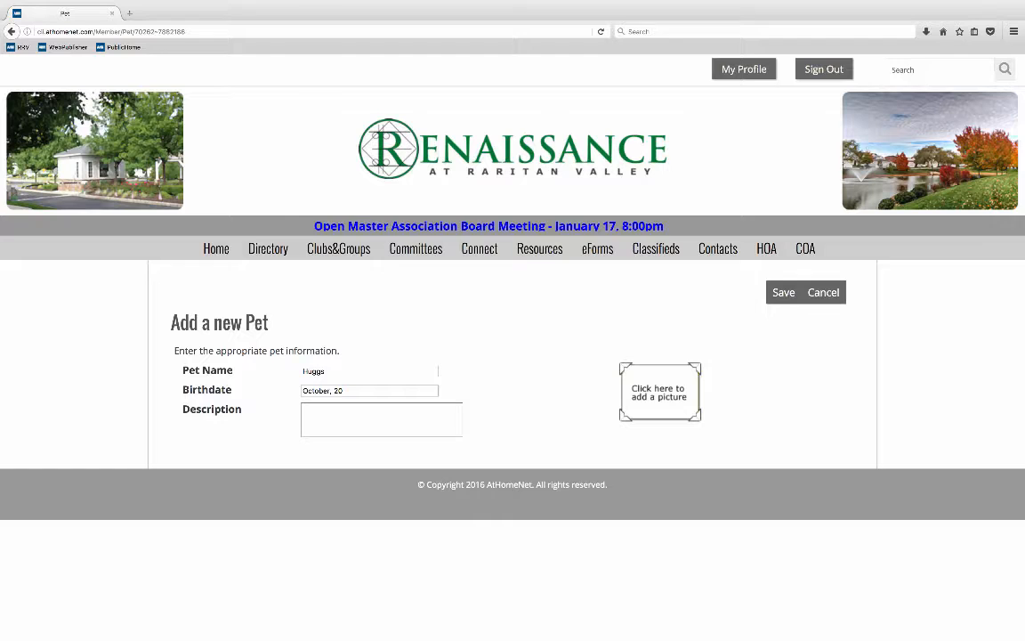
text(16)
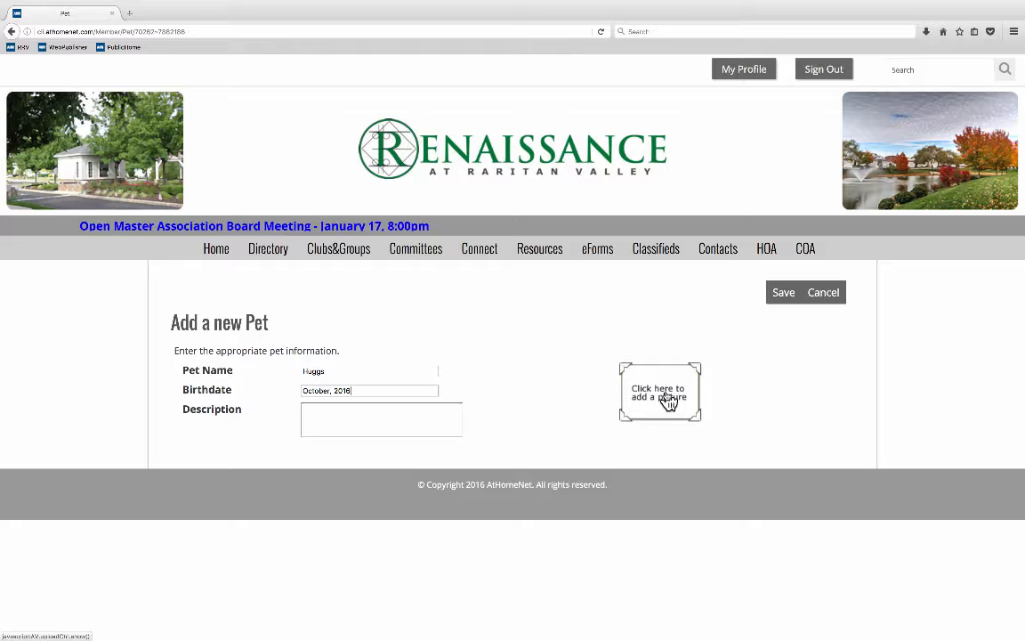
click(659, 392)
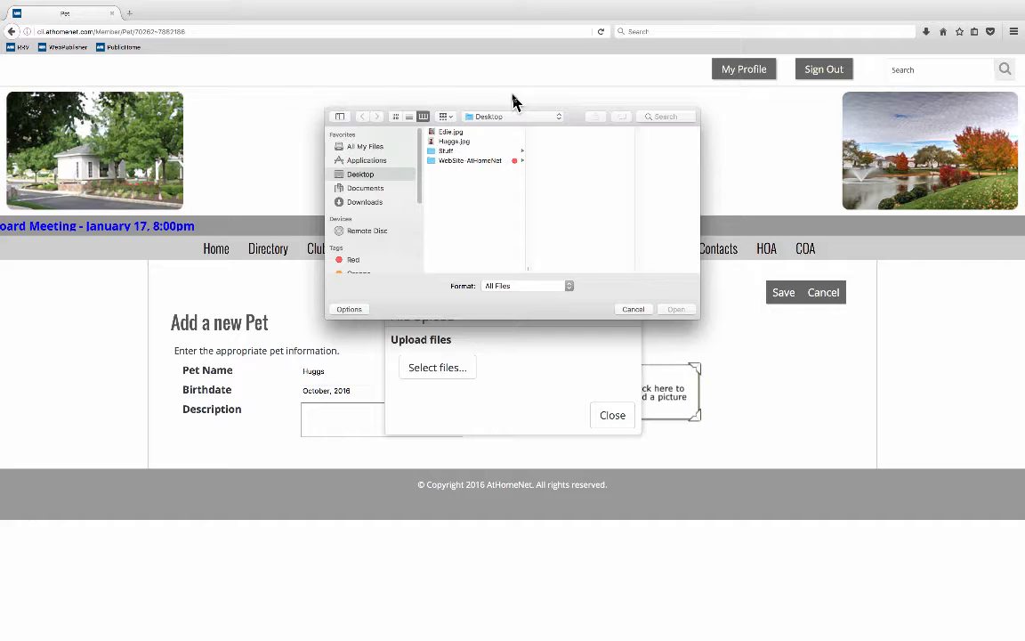
Step: Choose Huggs.jpg from the Desktop and upload it as the pet photo
click(675, 309)
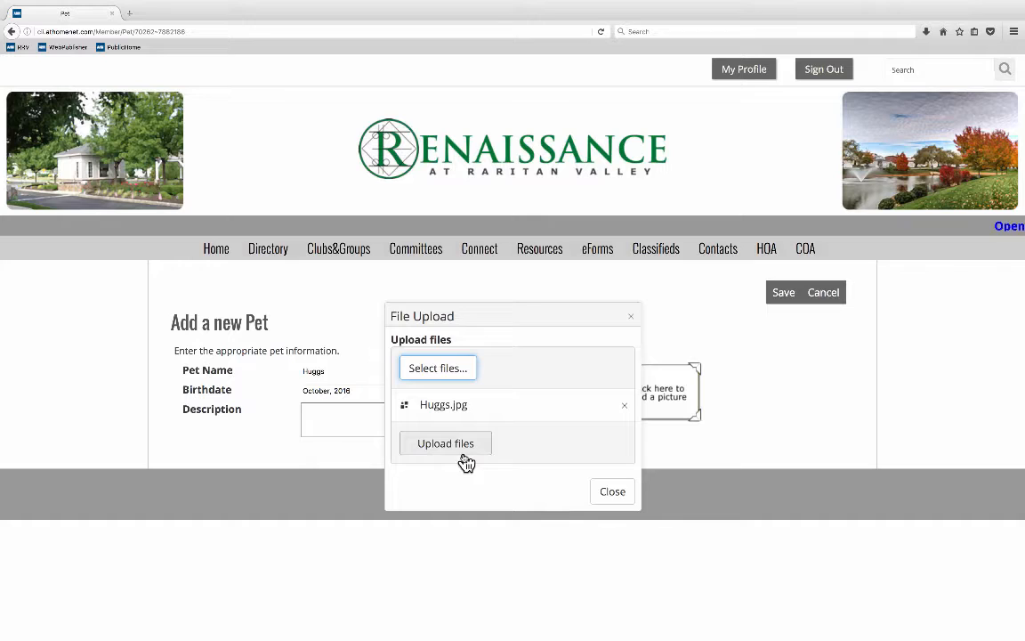
click(444, 444)
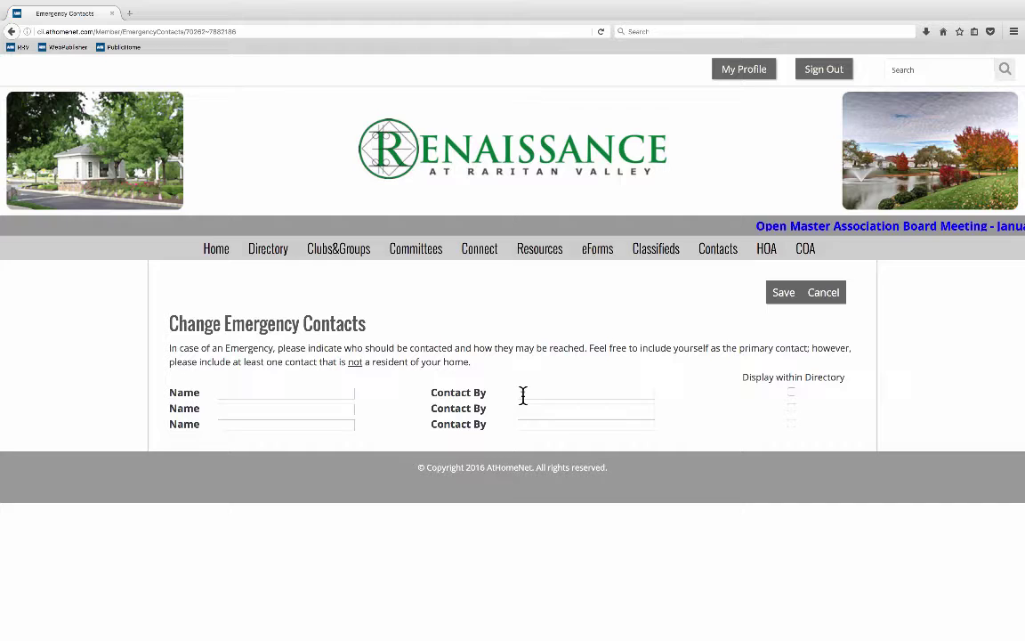
mouse_move(798, 427)
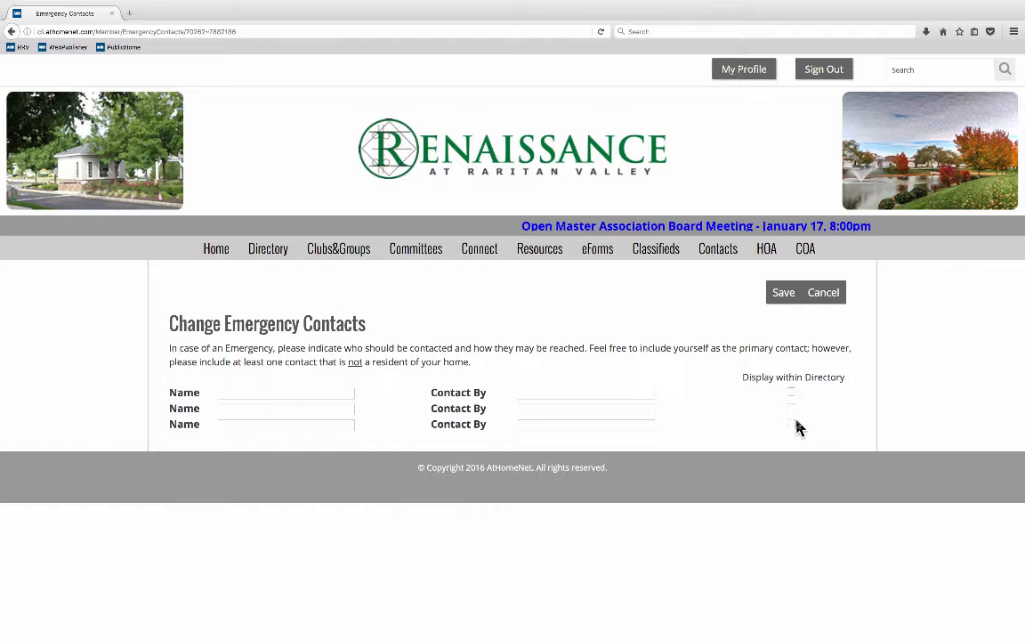
Step: Save the pet and move on from the emergency contacts form
click(823, 292)
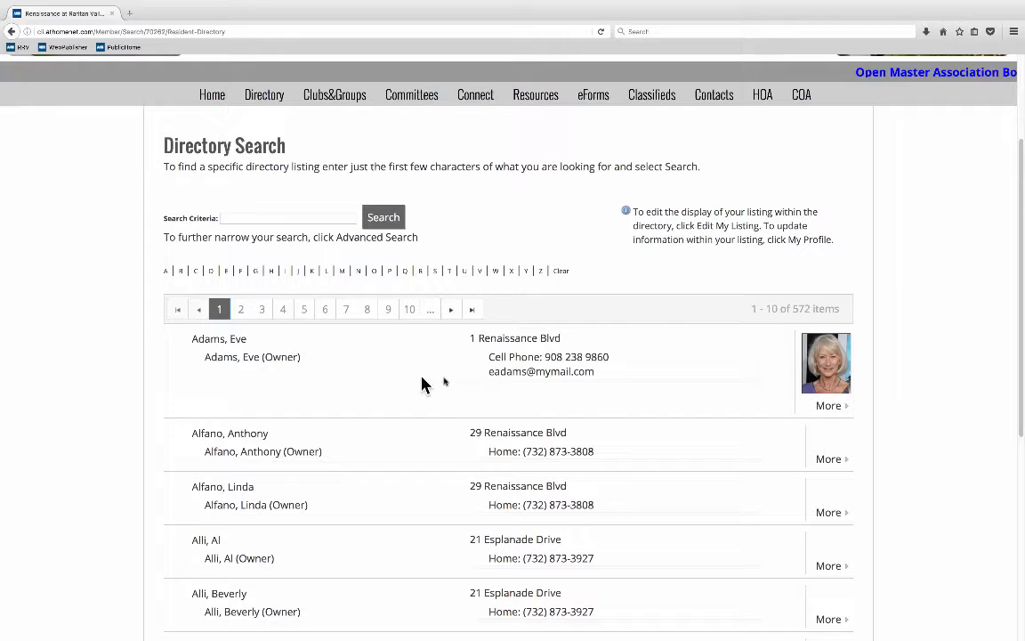
mouse_move(768, 342)
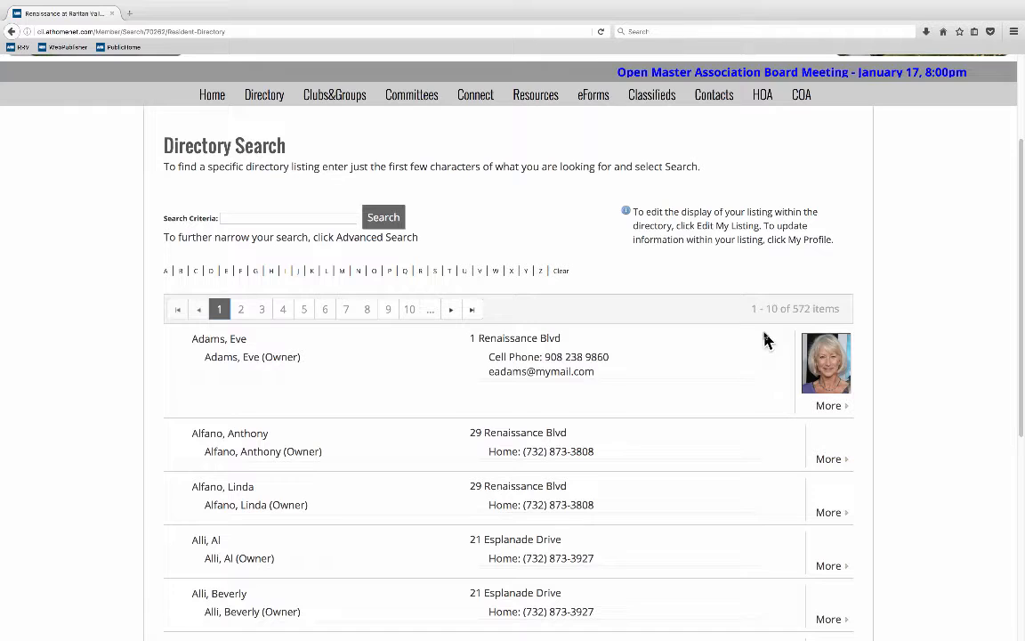
mouse_move(828, 405)
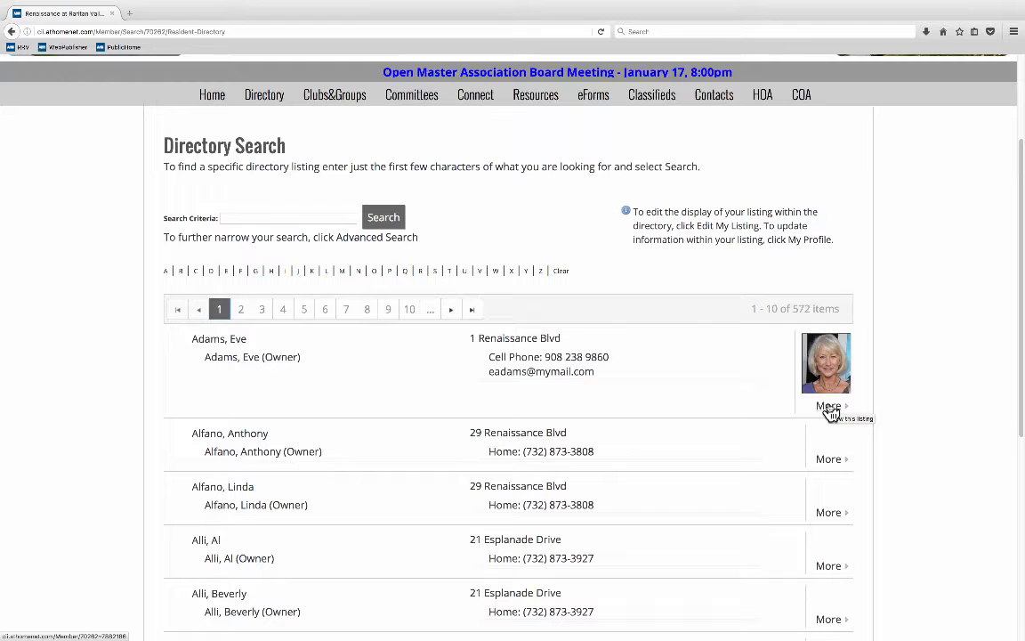
click(829, 406)
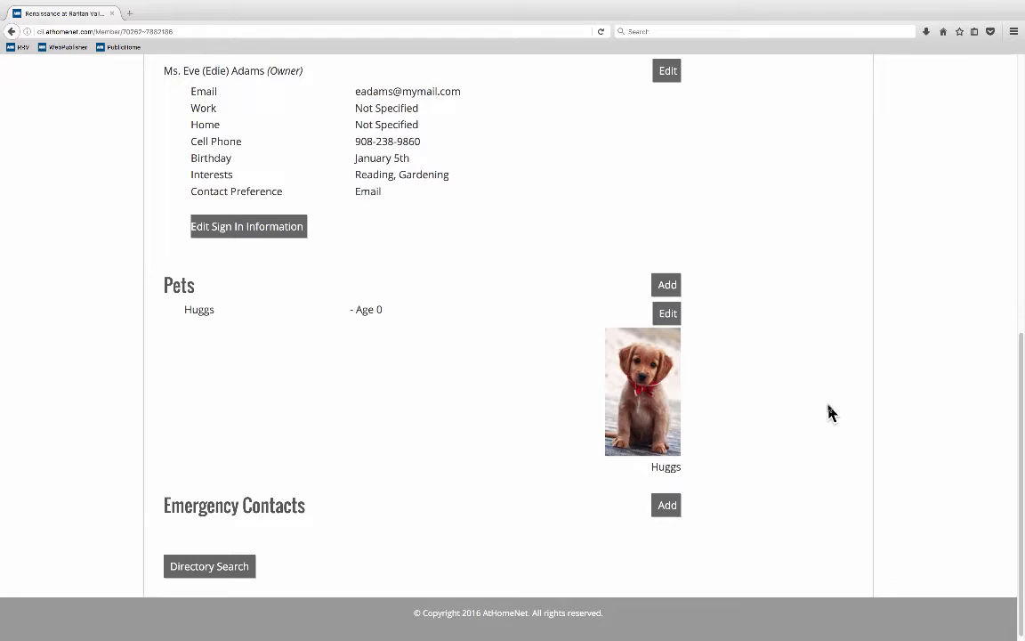